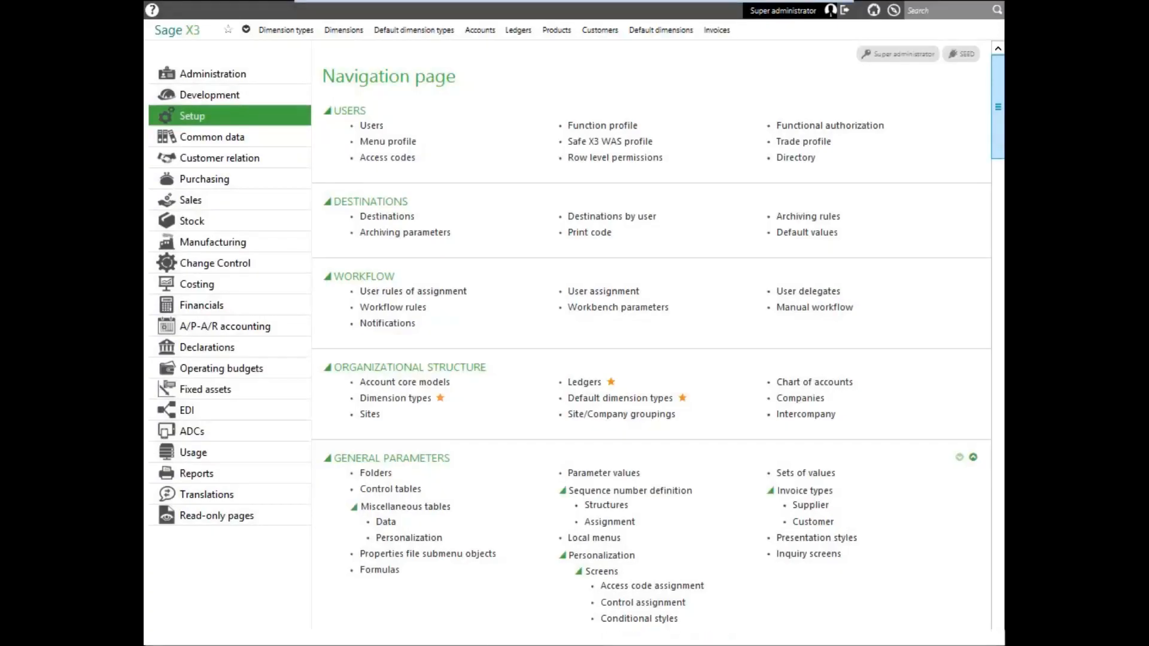
mouse_move(191, 116)
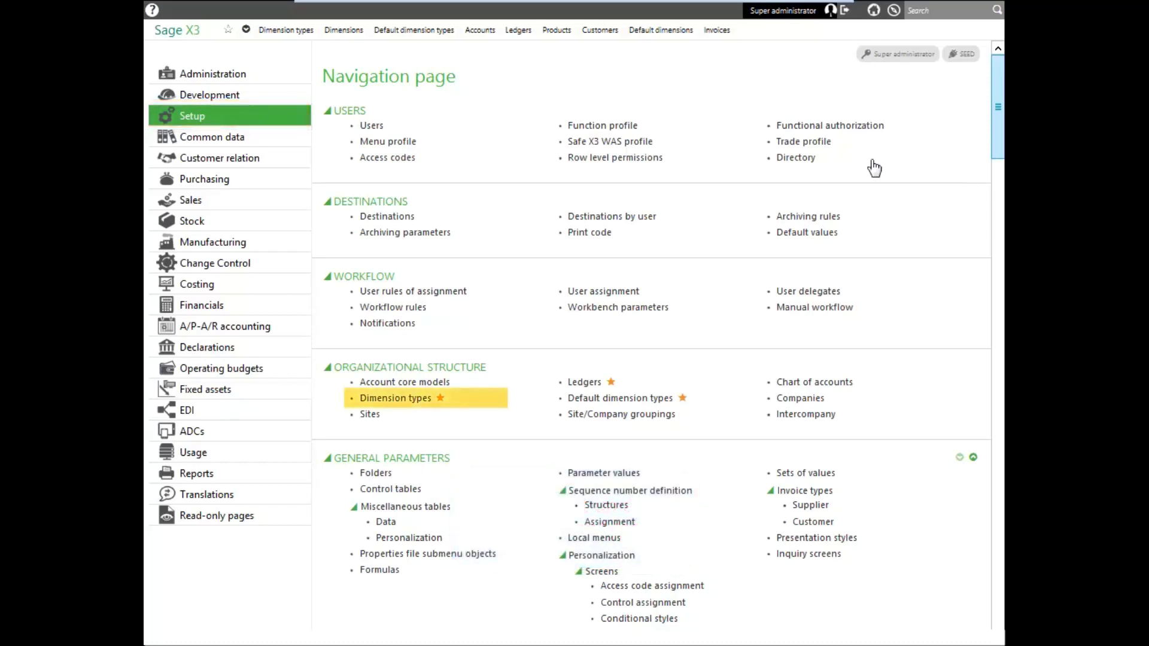
mouse_move(412, 410)
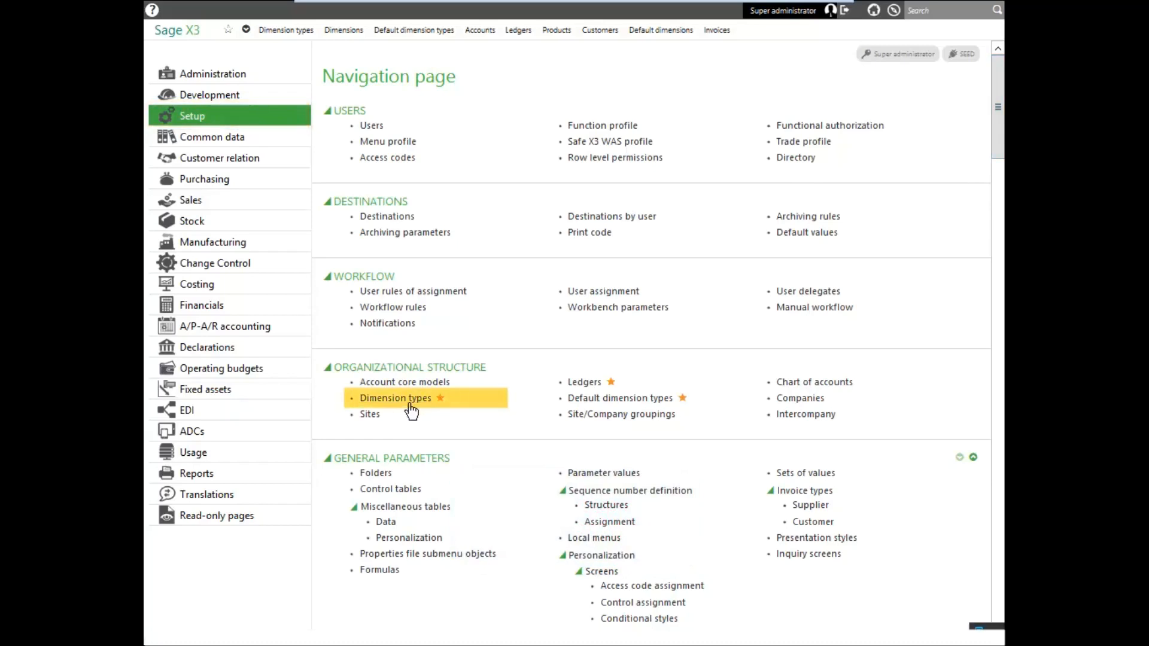
Step: Reach the analytical Dimensions records under Common data and list the dimension types
left_click(396, 397)
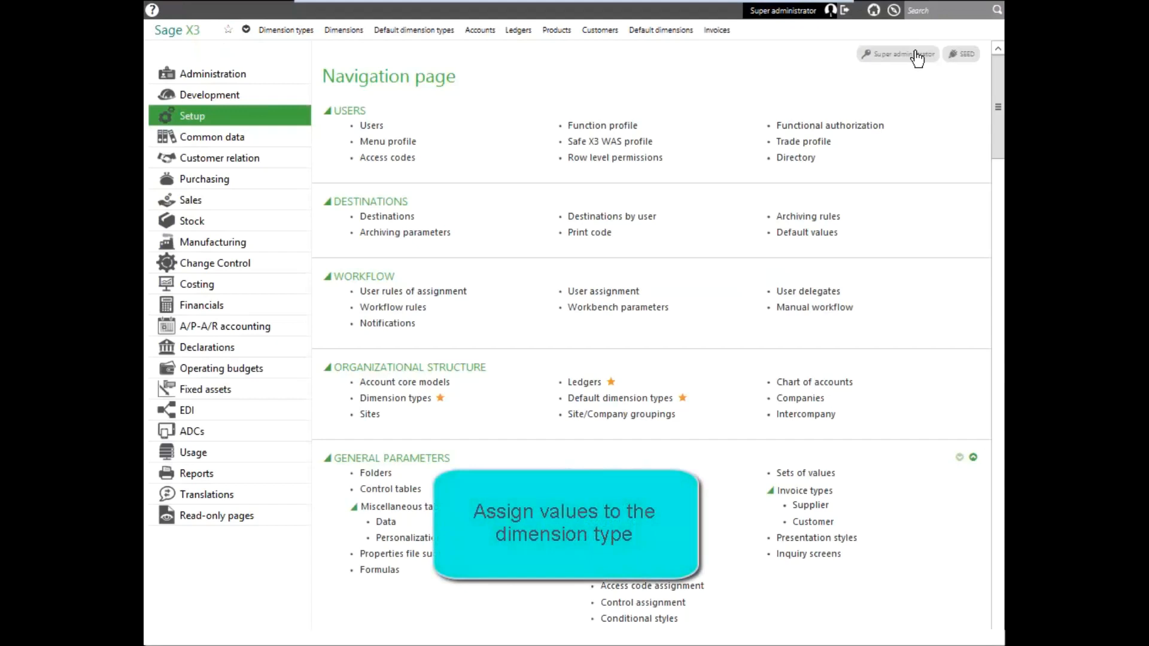
mouse_move(212, 136)
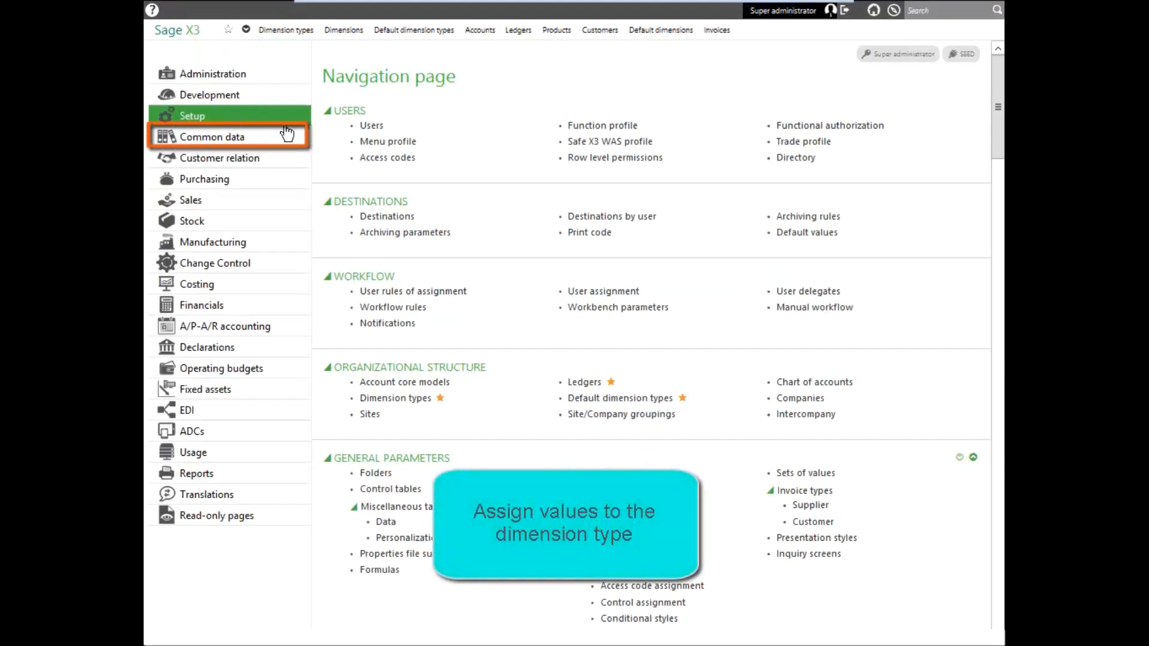
left_click(211, 136)
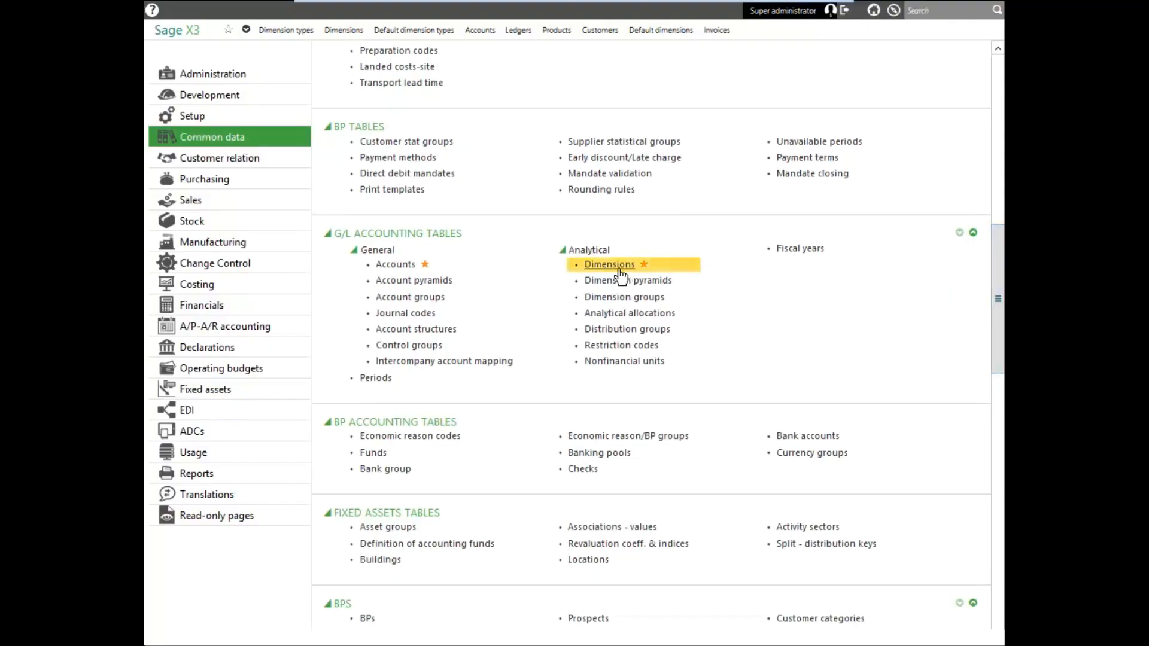
mouse_move(611, 265)
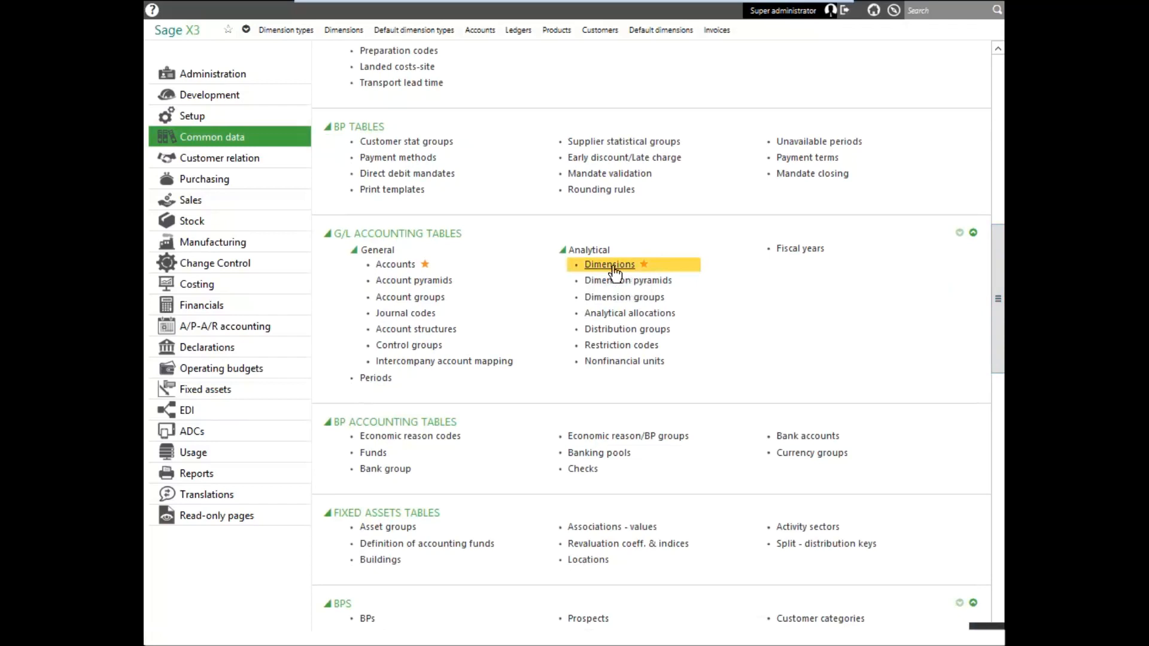
left_click(610, 265)
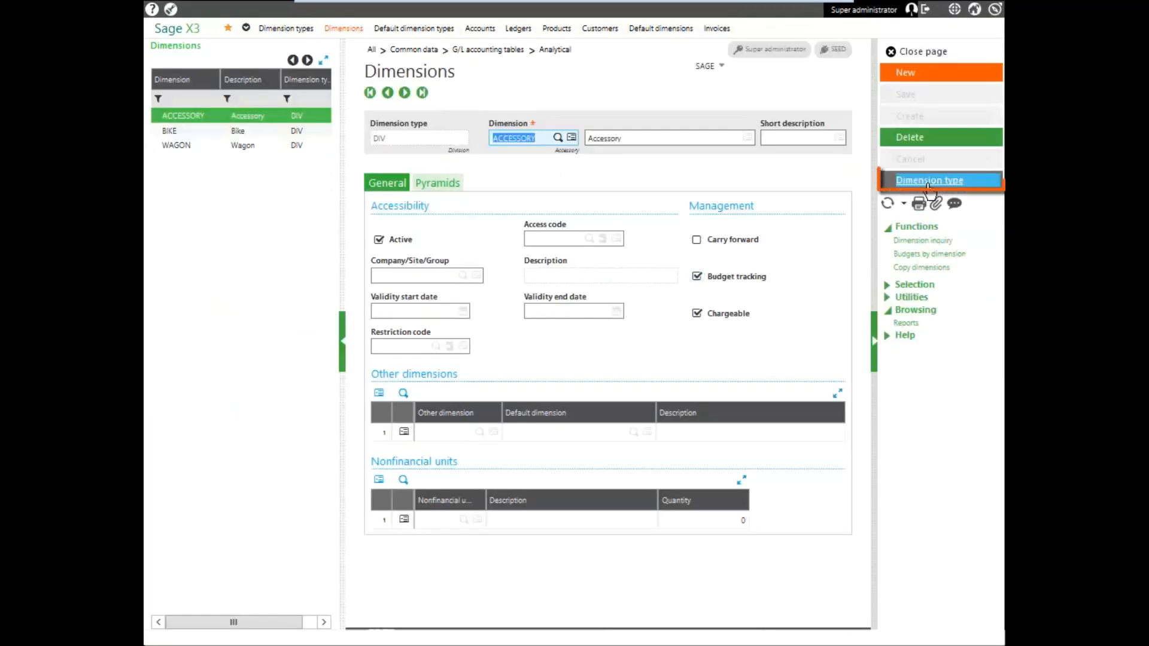
left_click(939, 180)
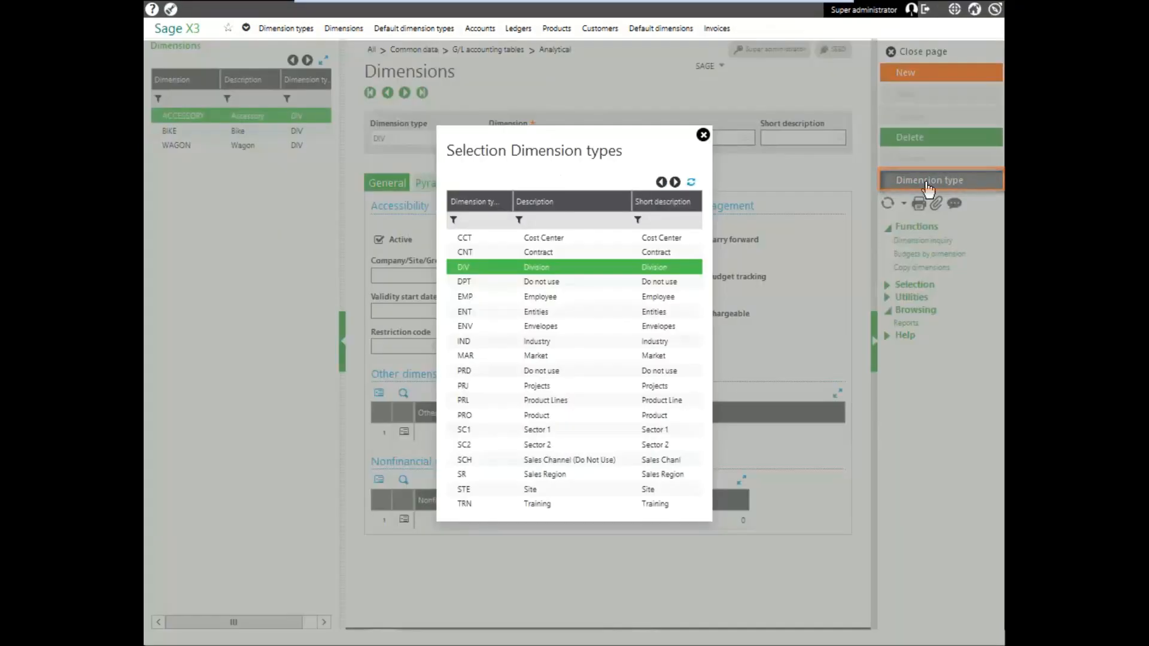
mouse_move(497, 267)
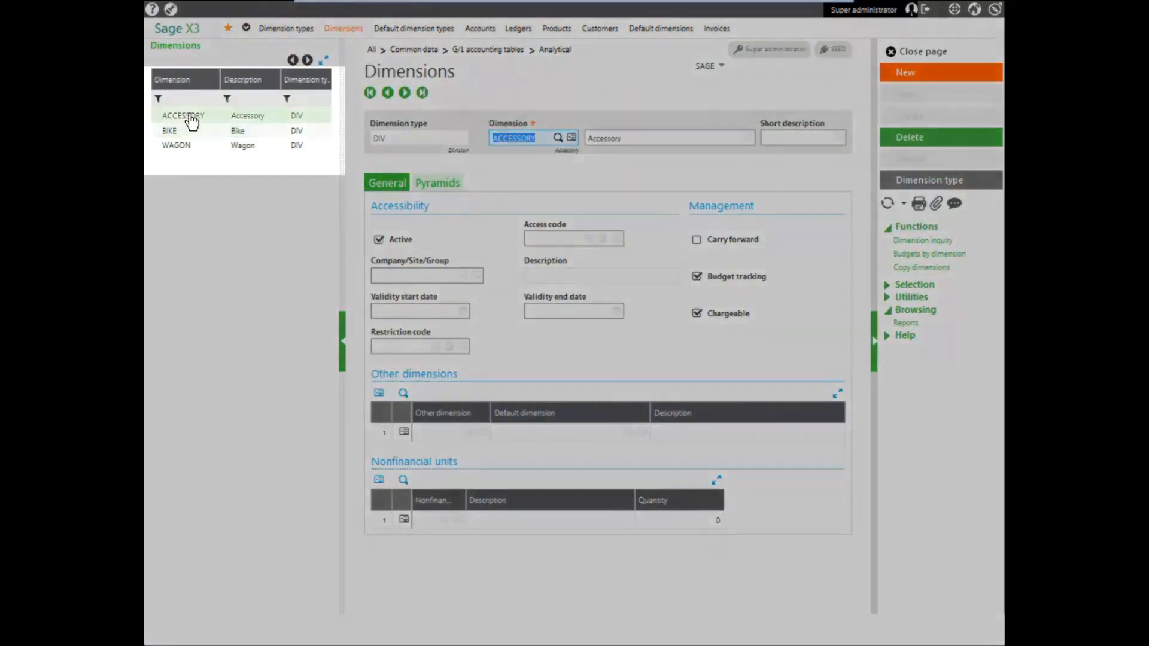
Step: Review the BIKE and WAGON Division dimension records and close the page
left_click(169, 130)
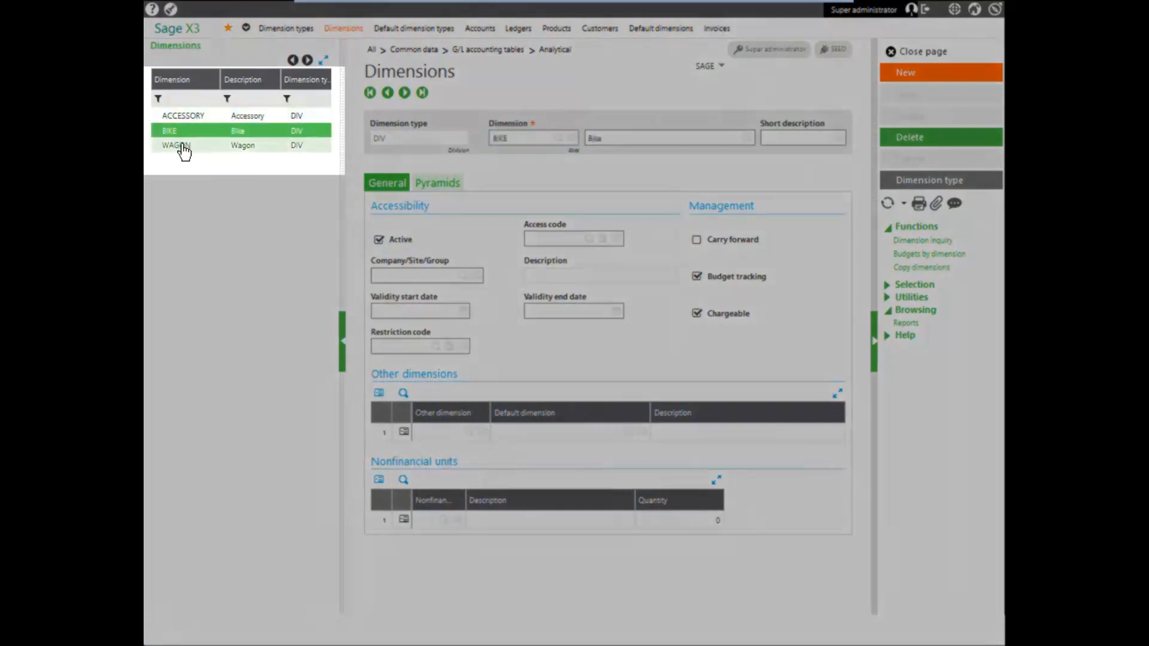
left_click(176, 145)
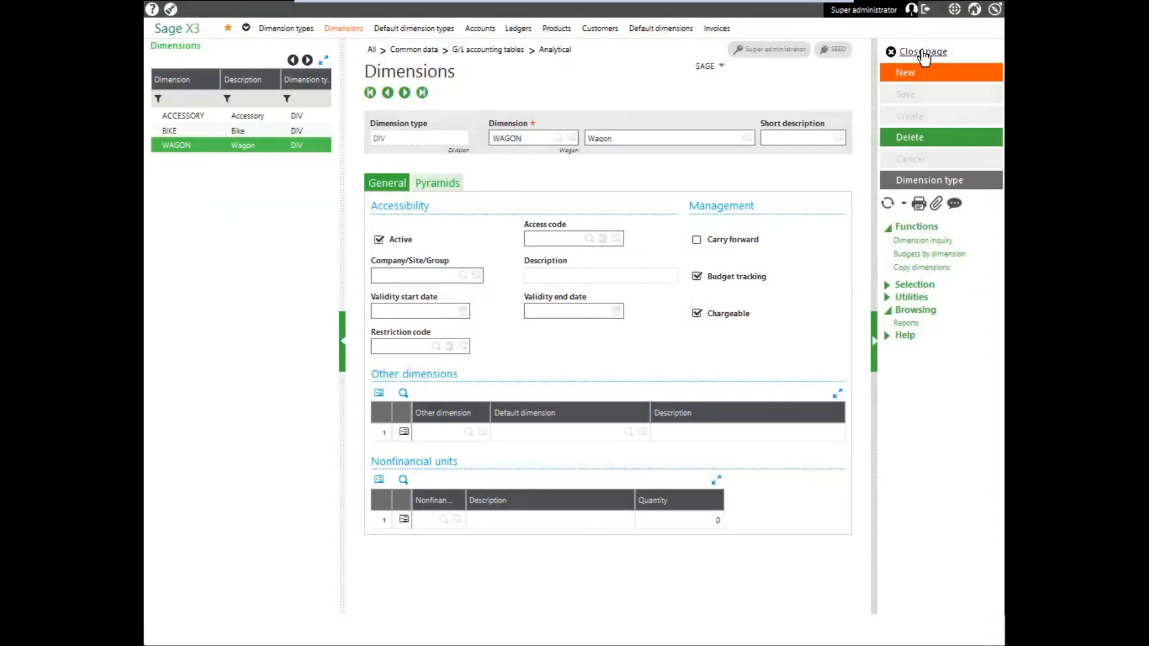
left_click(921, 51)
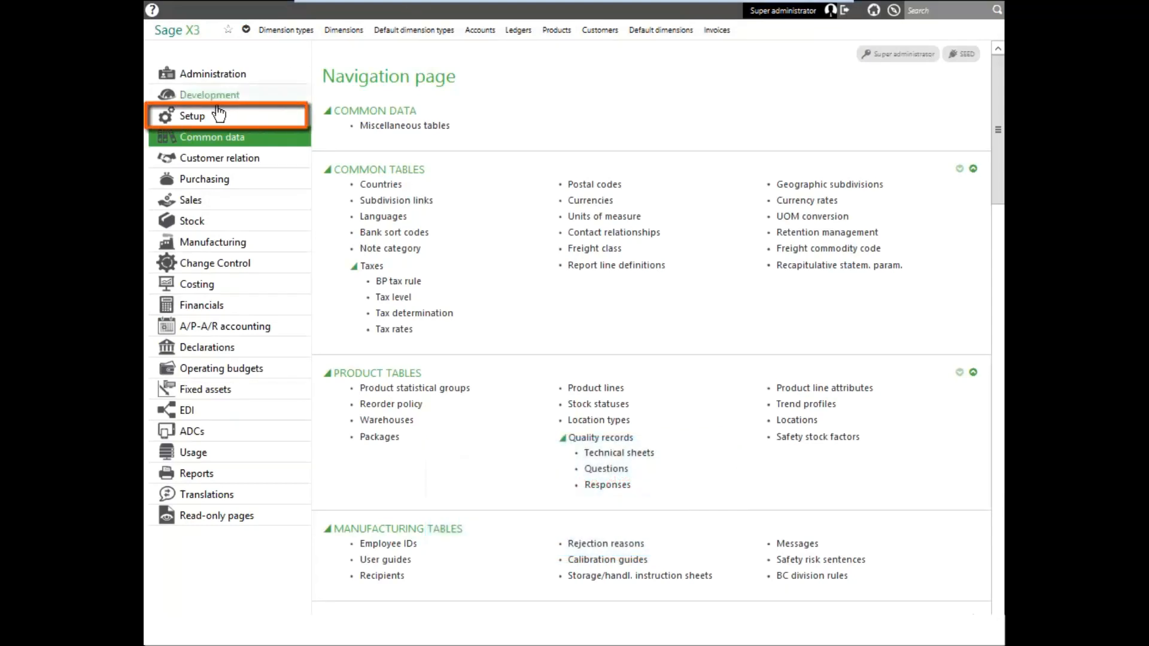
Step: Review the Product entity's default dimension types under Setup, including Division, then close
left_click(192, 116)
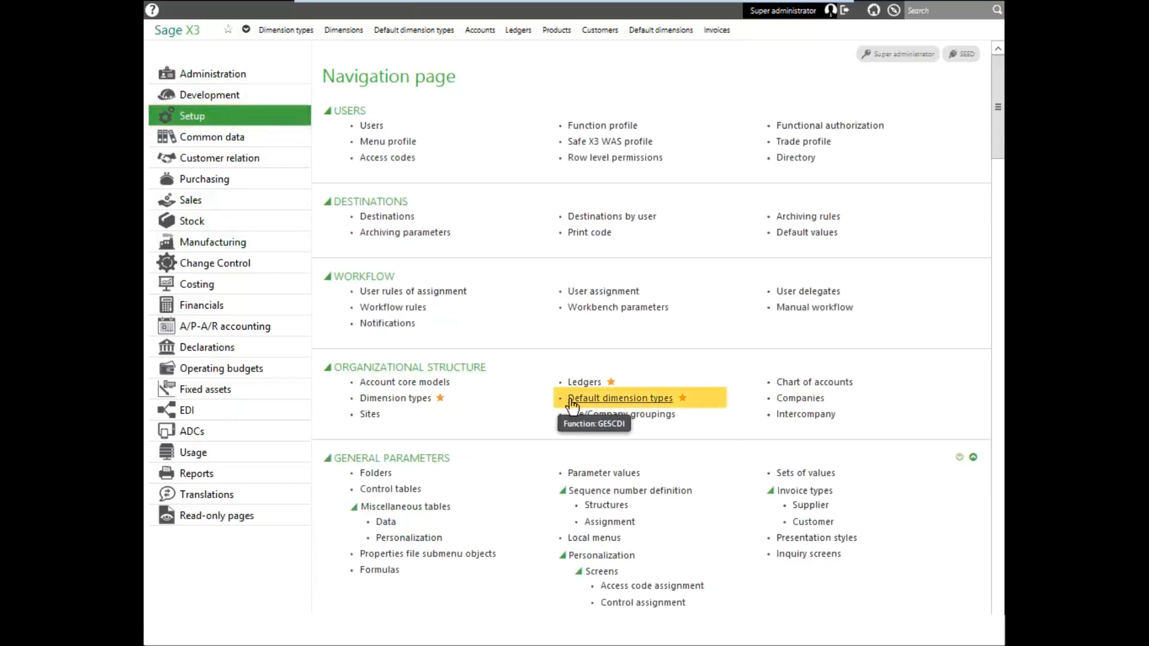
left_click(620, 397)
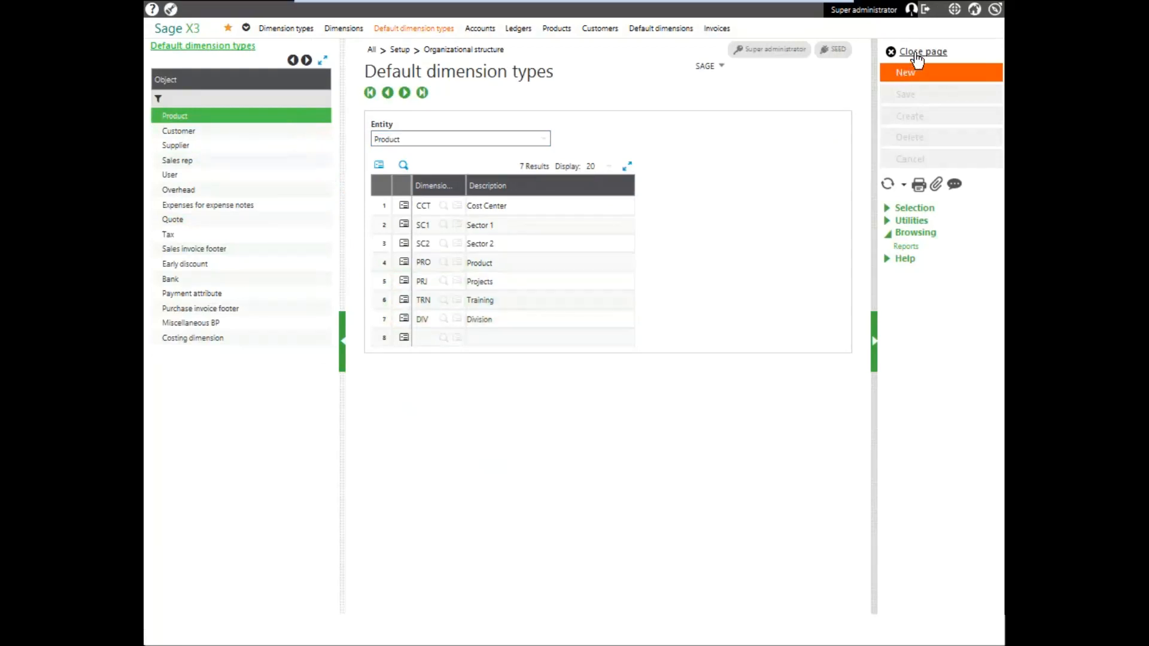
left_click(922, 51)
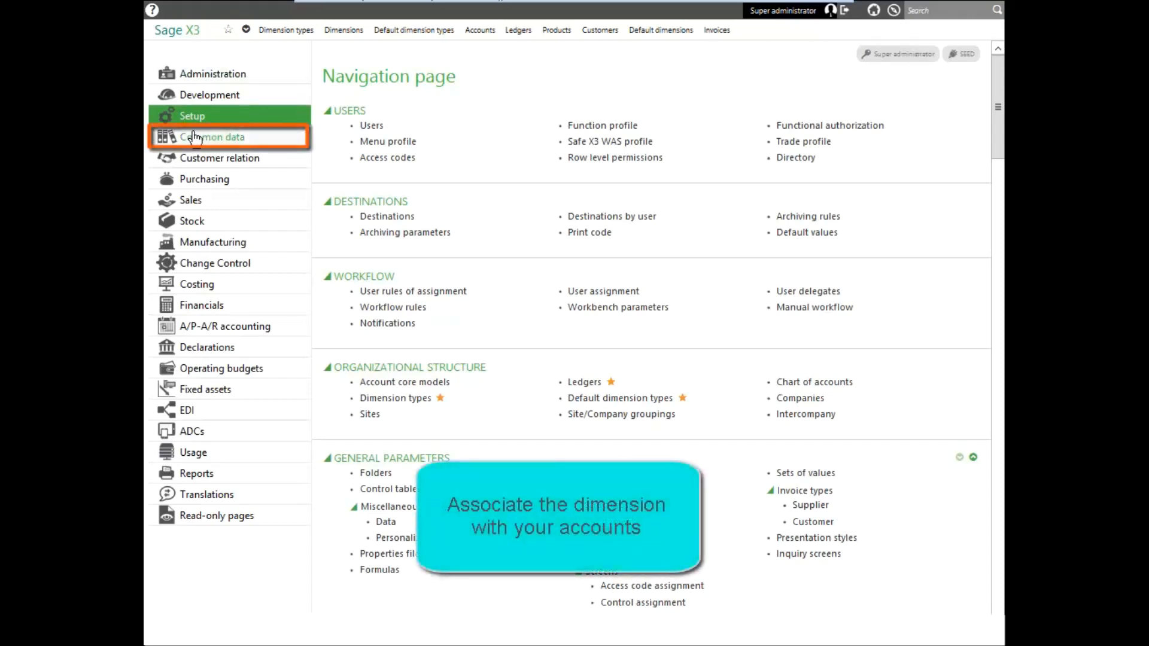
Step: Reach the G/L Accounts records from Common data navigation
left_click(212, 136)
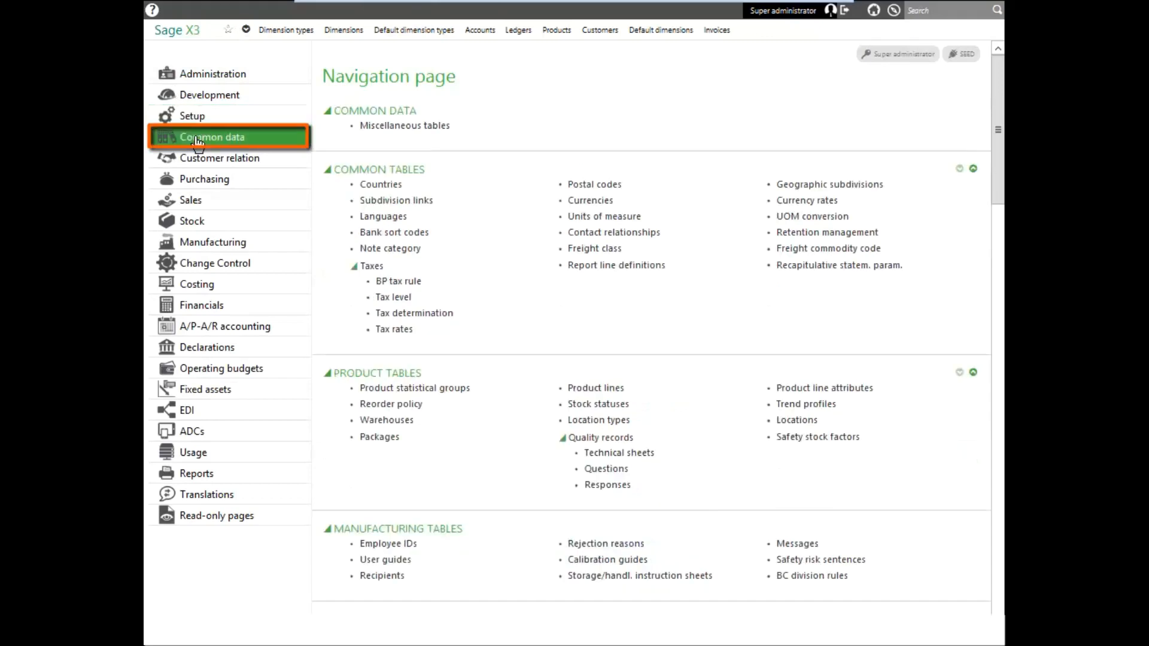
scroll("down", 3)
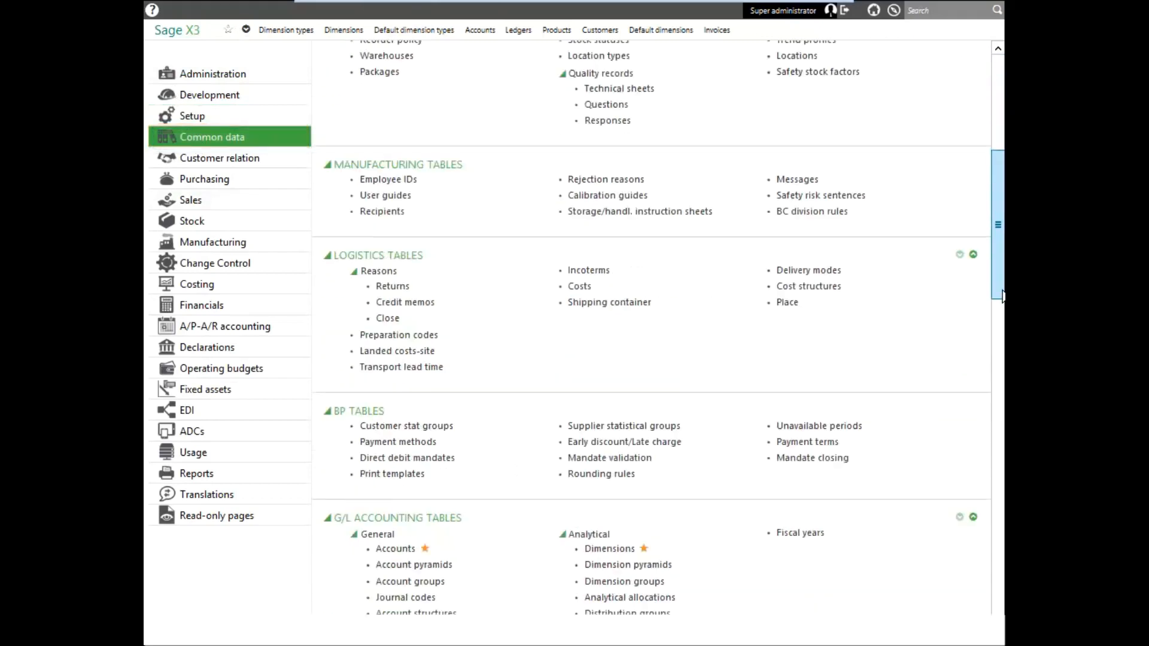
scroll("down", 3)
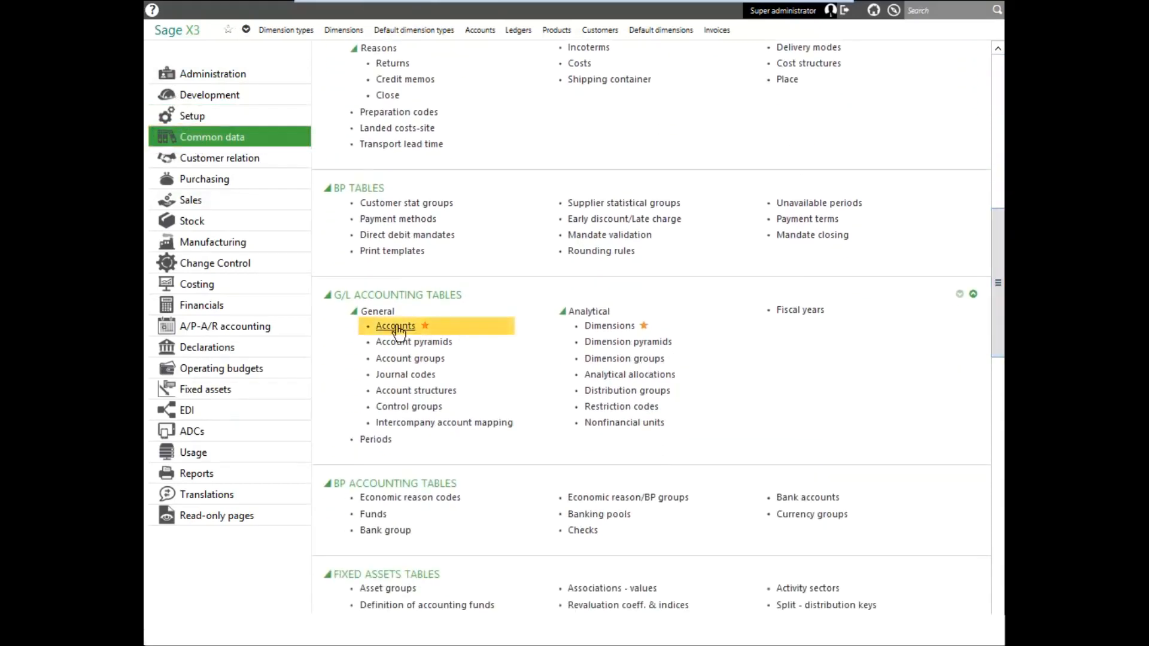
left_click(395, 326)
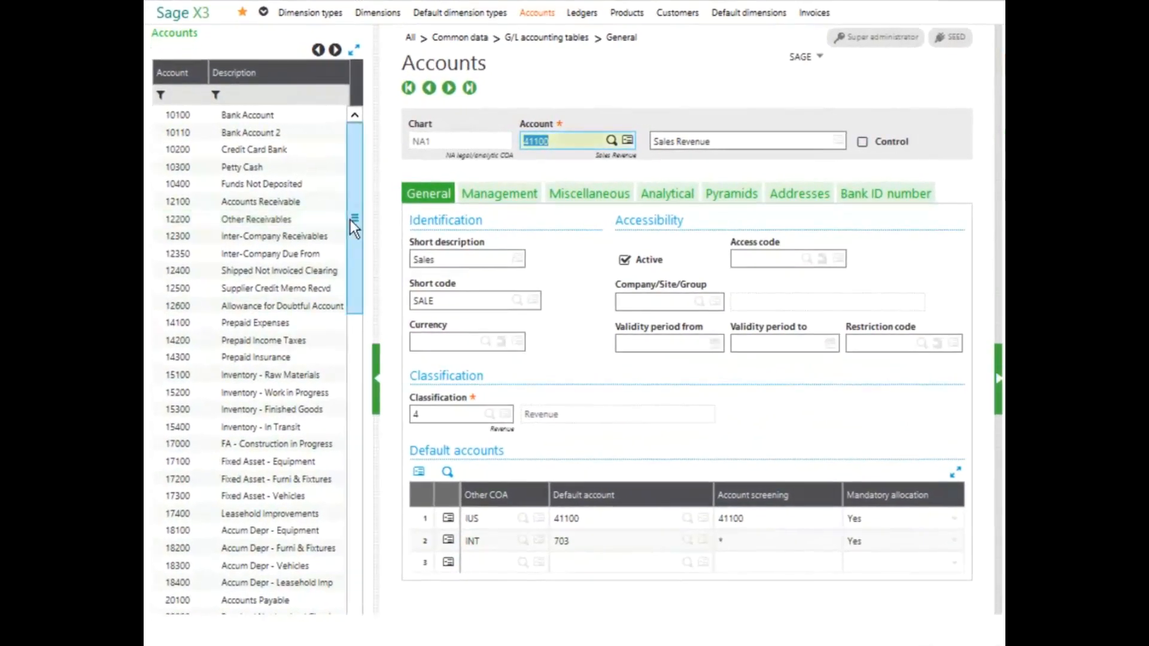
Step: Review the Analytical dimensions of account 41100 Sales Revenue, including Division, then close
scroll("down", 3)
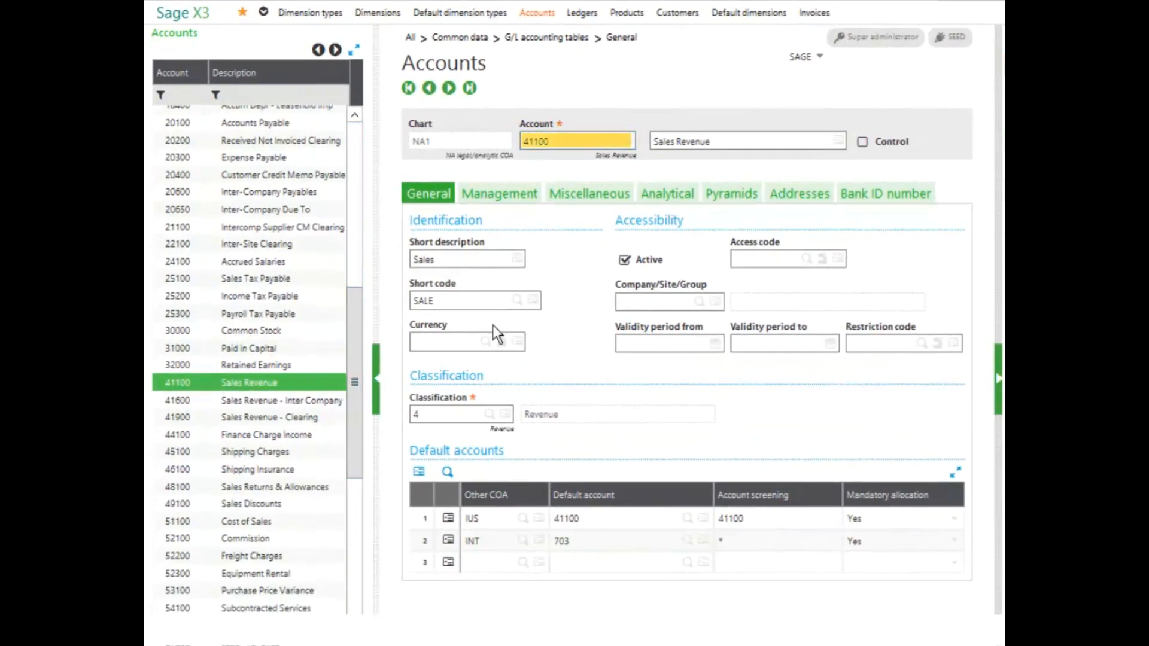
left_click(667, 193)
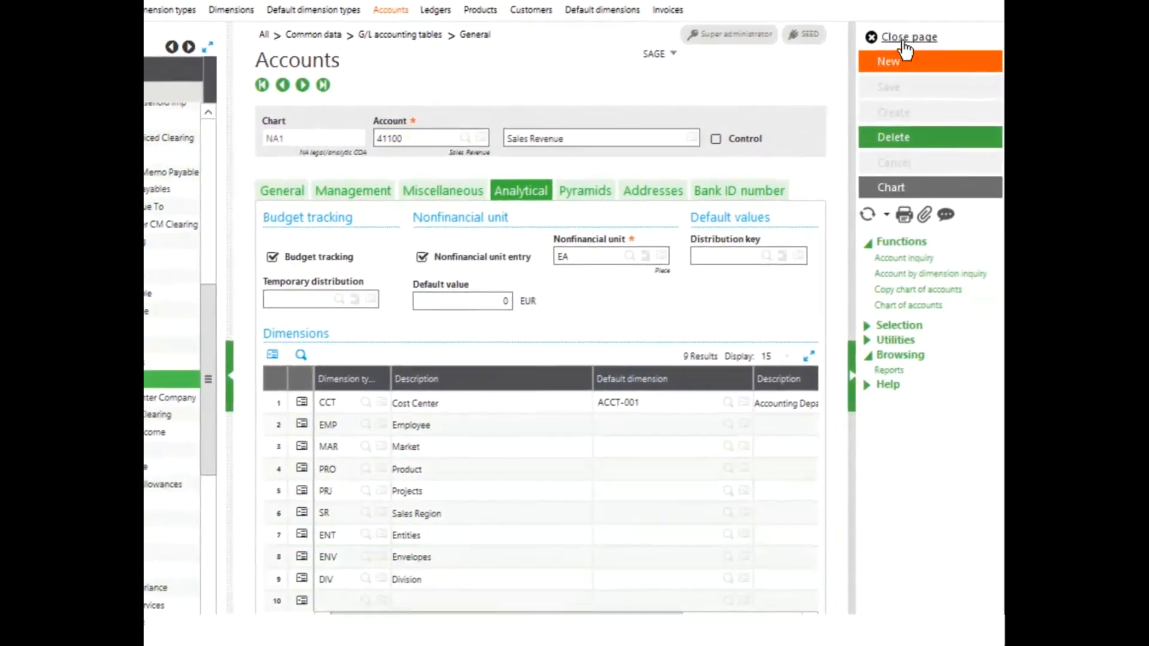
left_click(909, 37)
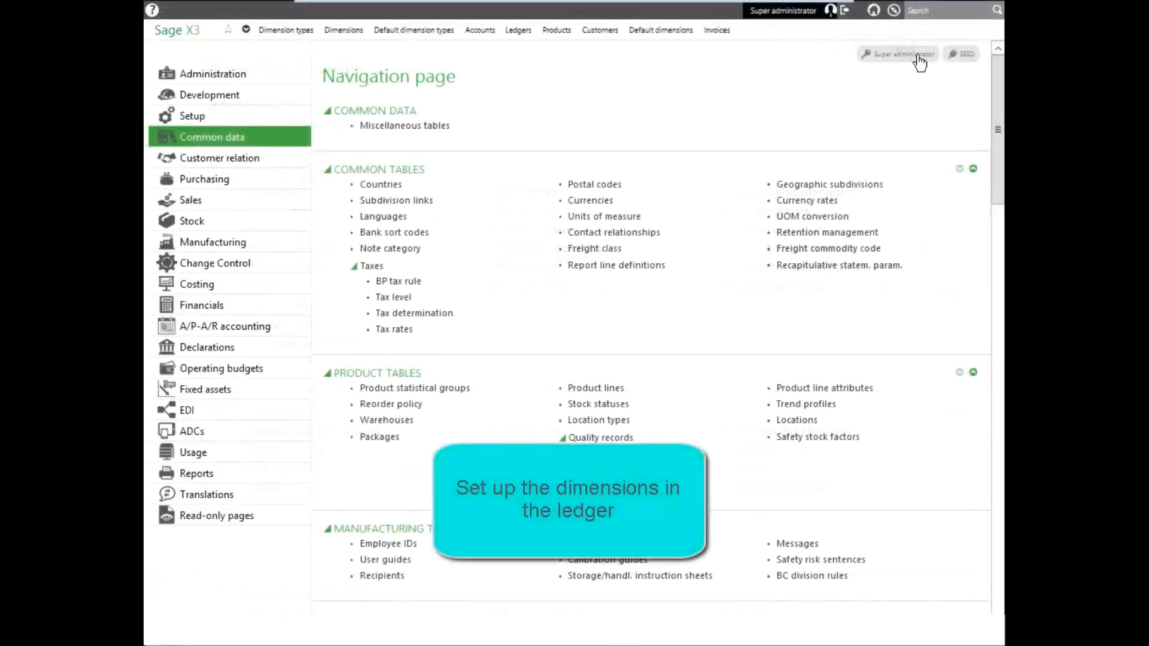
mouse_move(211, 137)
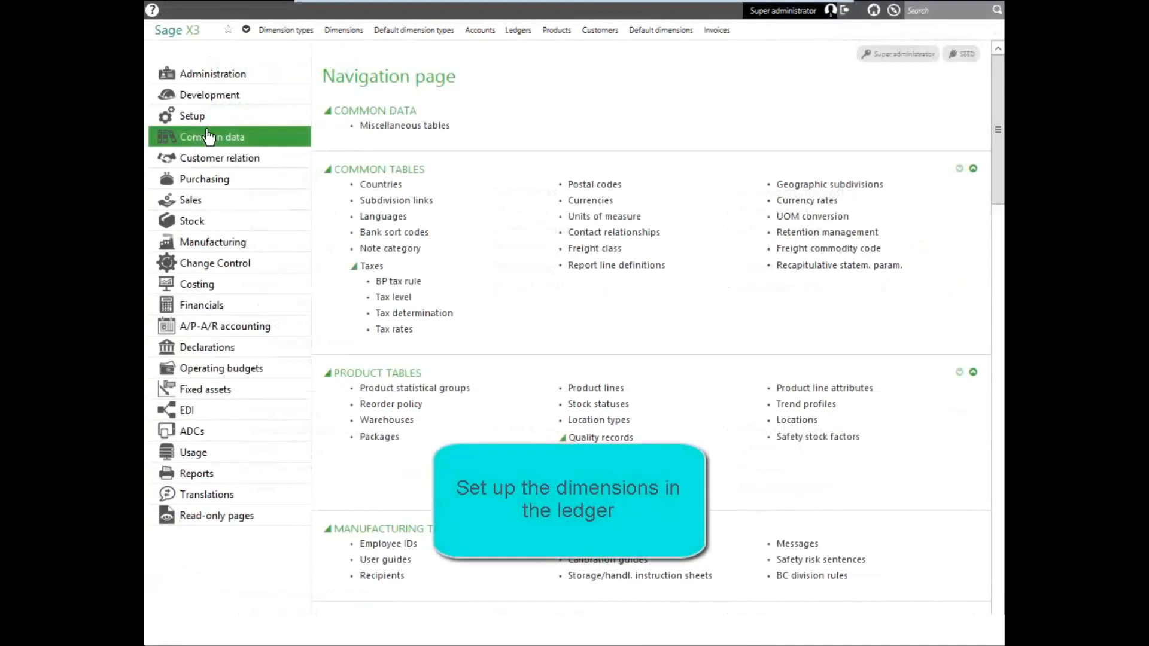
Step: Enter ENV as dimension type 7 on the TRN Training ledger
left_click(192, 116)
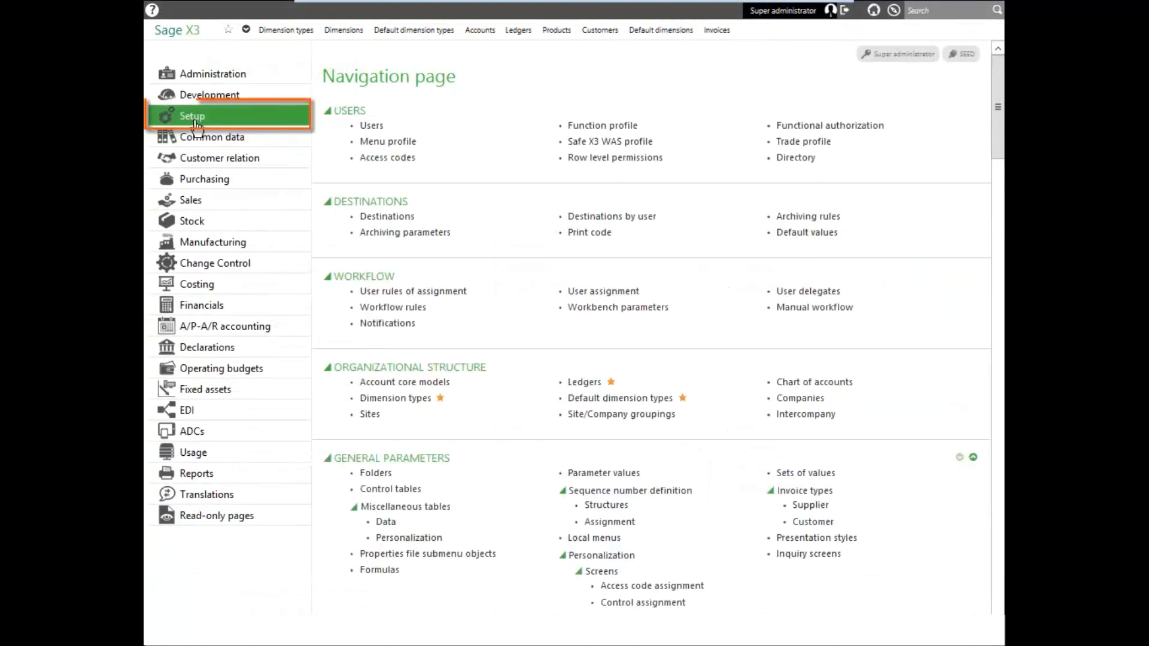
mouse_move(584, 382)
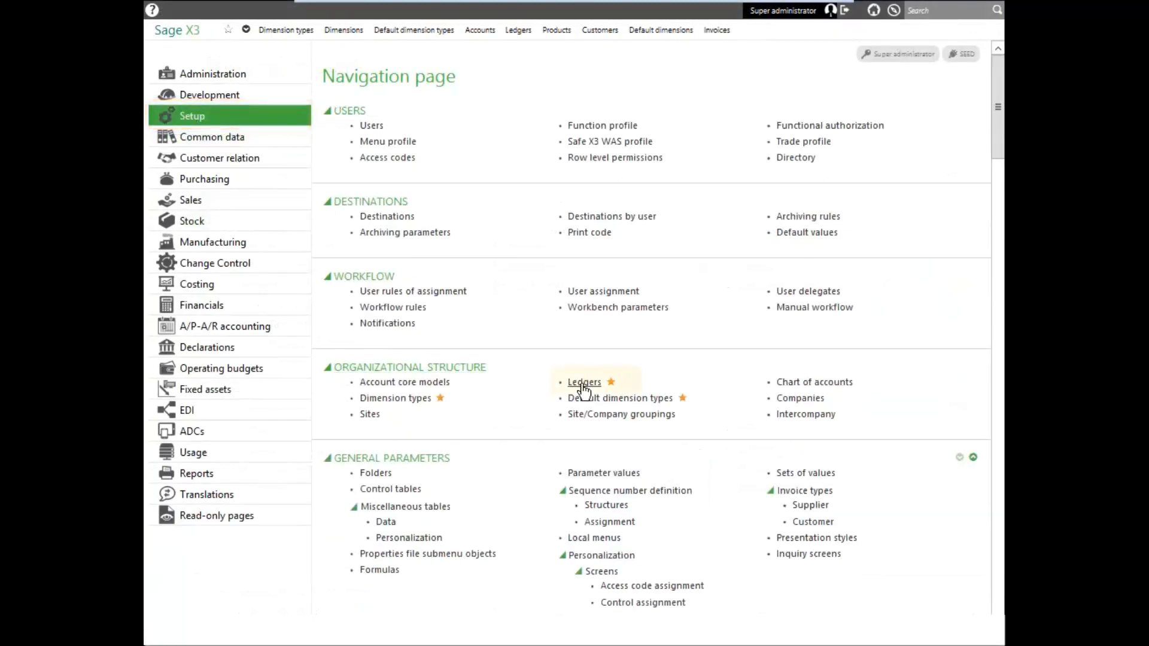
left_click(585, 382)
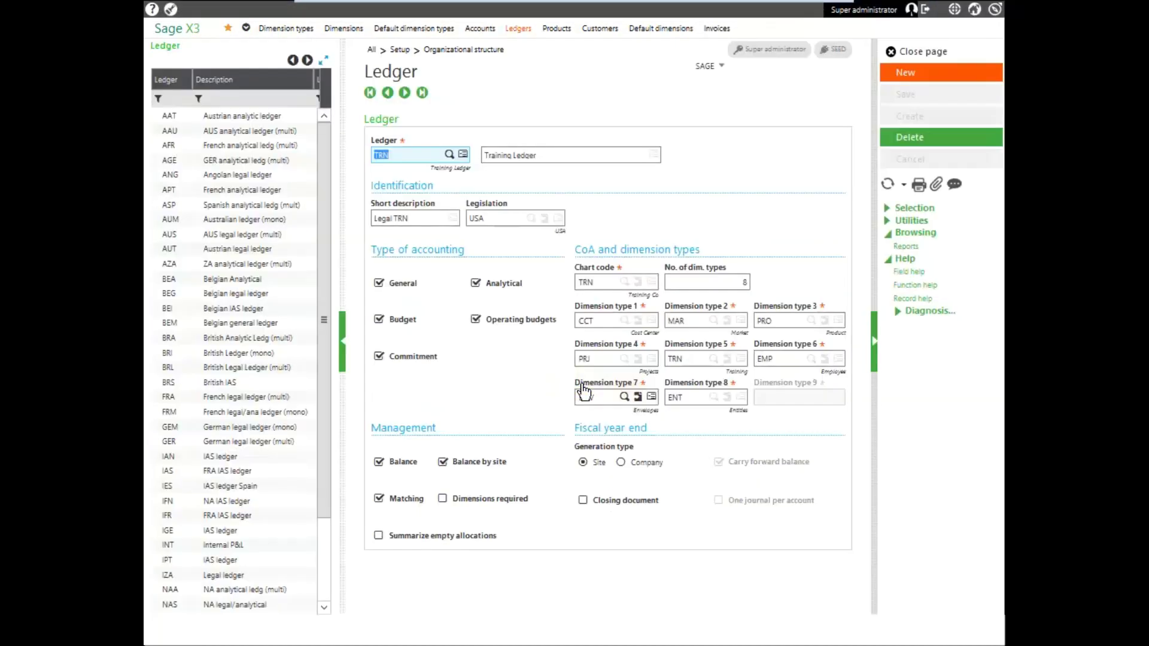
type("ENV")
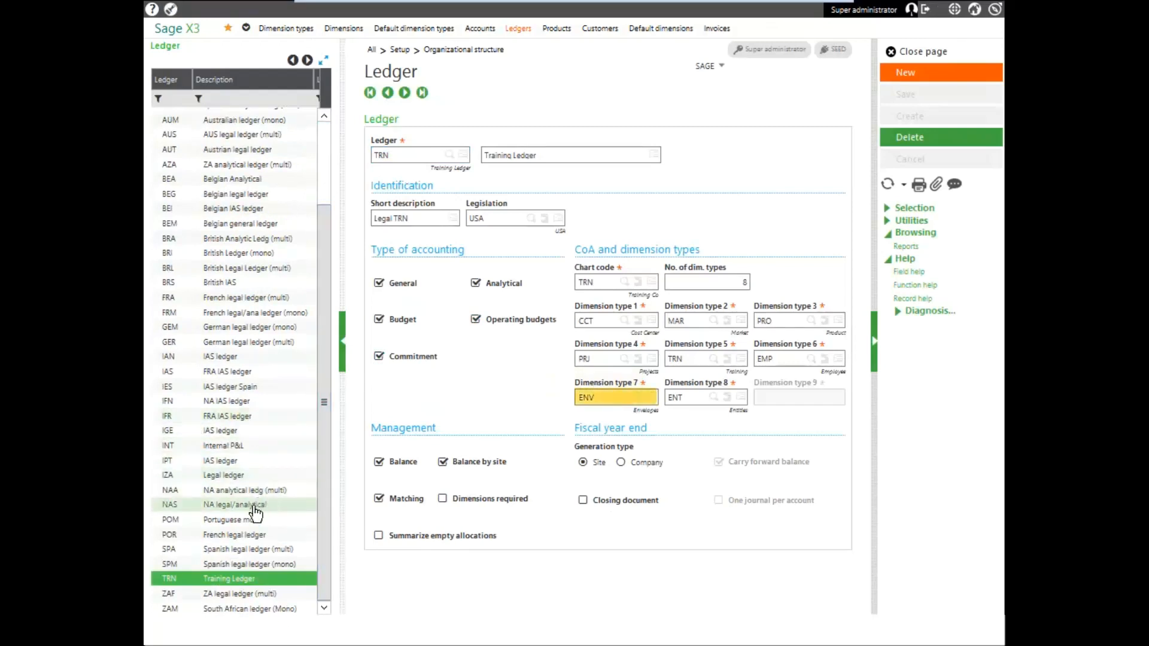
Step: Review the NAS NA legal/analytical ledger's dimension types with Division as type 7, then close
left_click(235, 504)
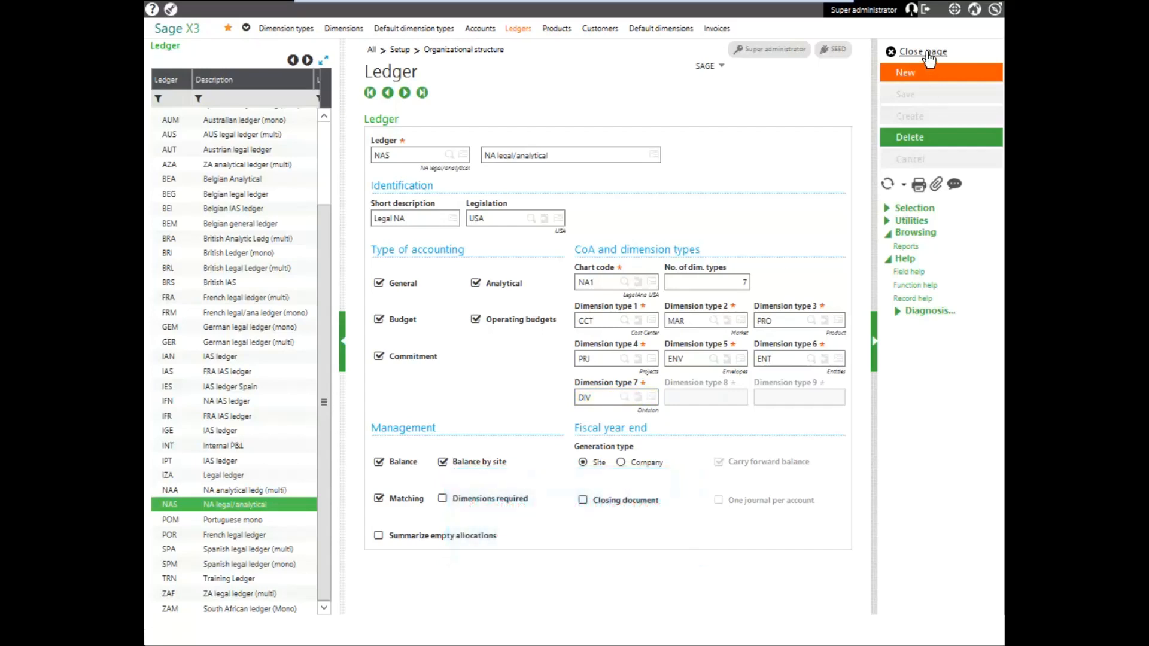
left_click(921, 52)
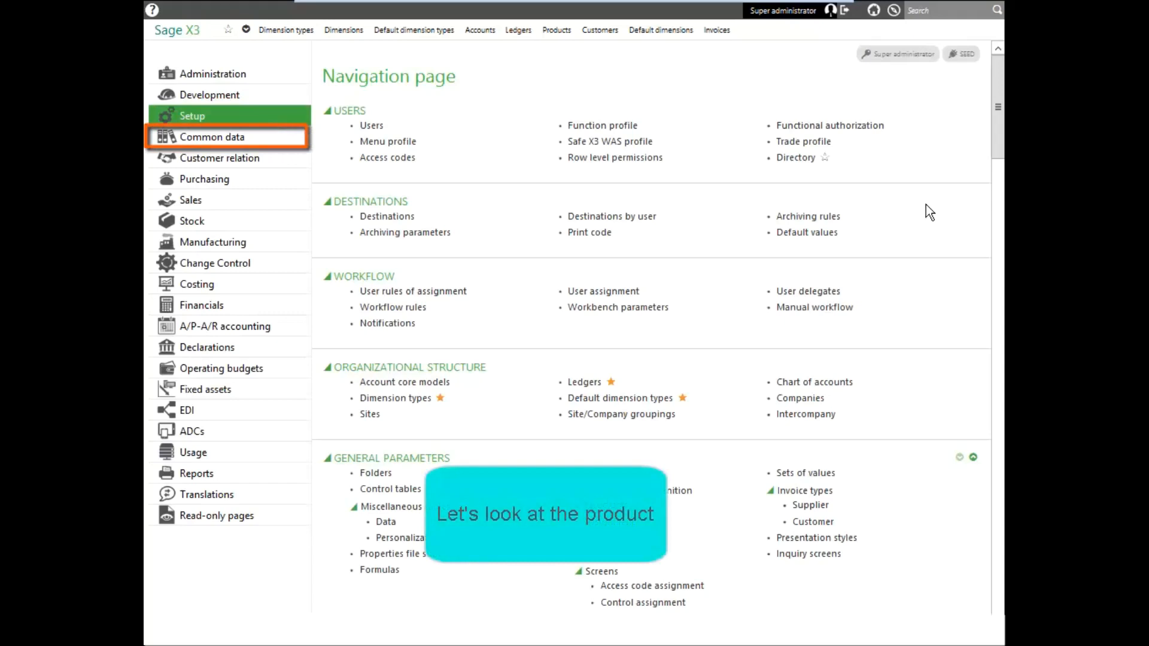
mouse_move(192, 148)
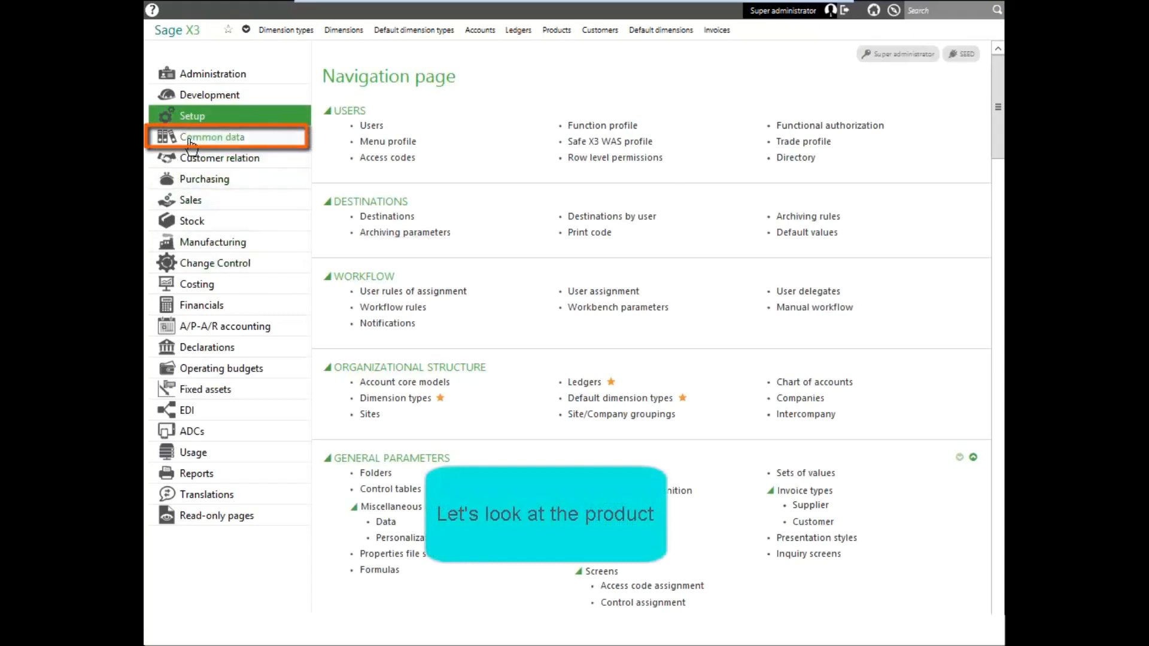
Step: Locate product FIN001 in the Common data Products records
left_click(211, 136)
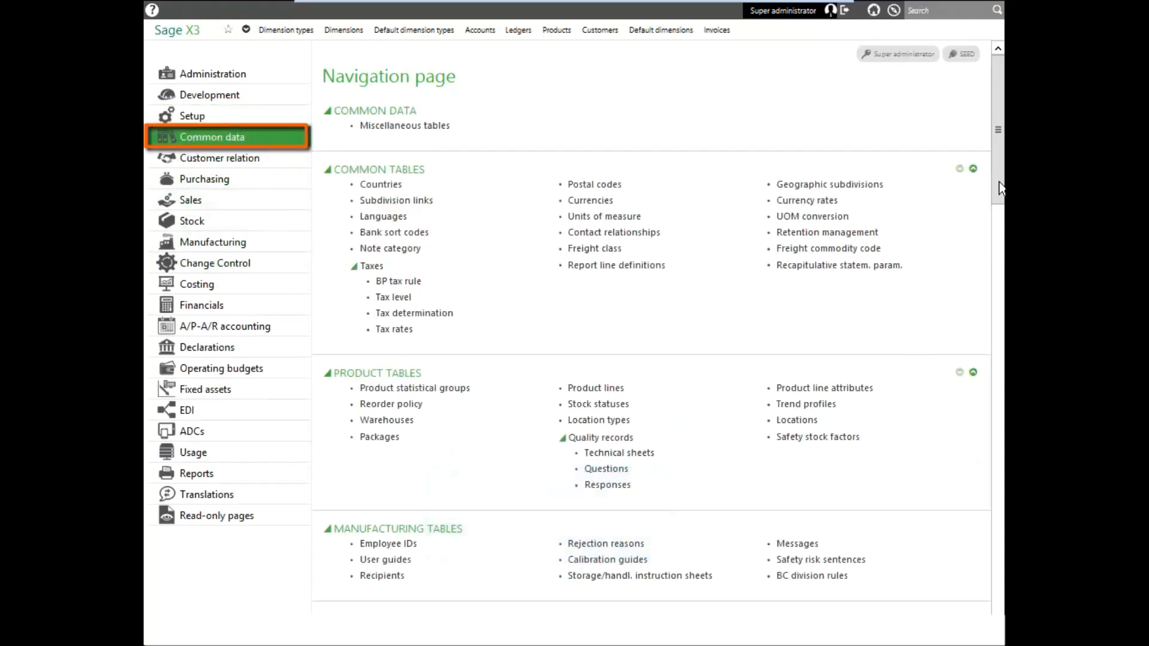
scroll("down", 3)
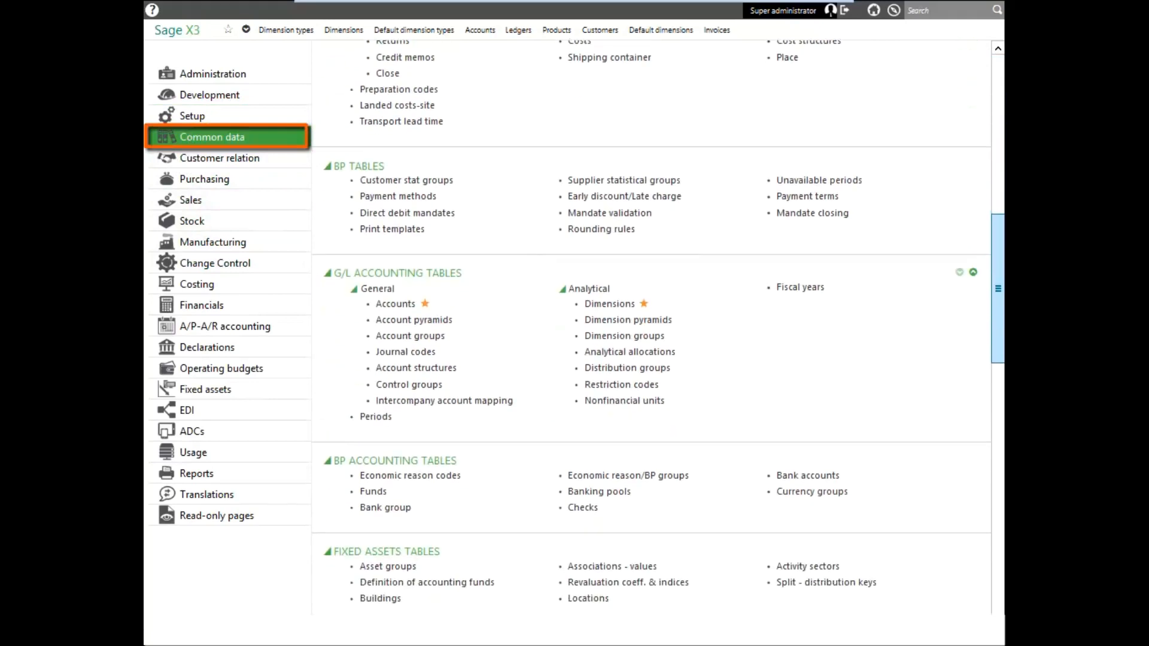
scroll("down", 3)
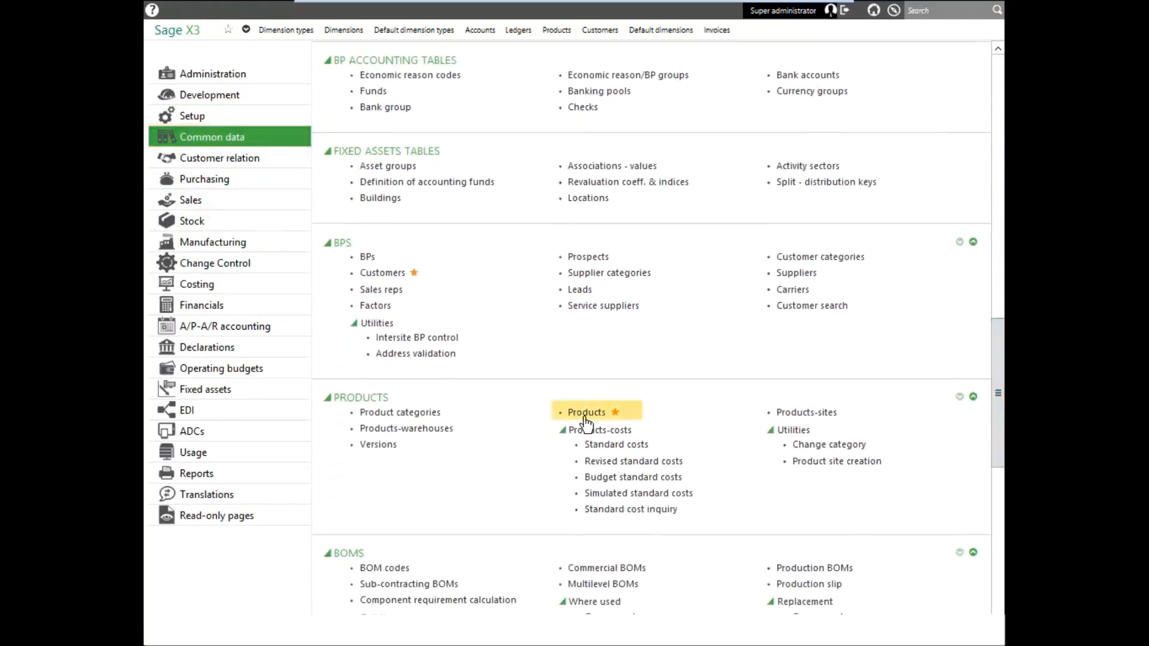
left_click(587, 412)
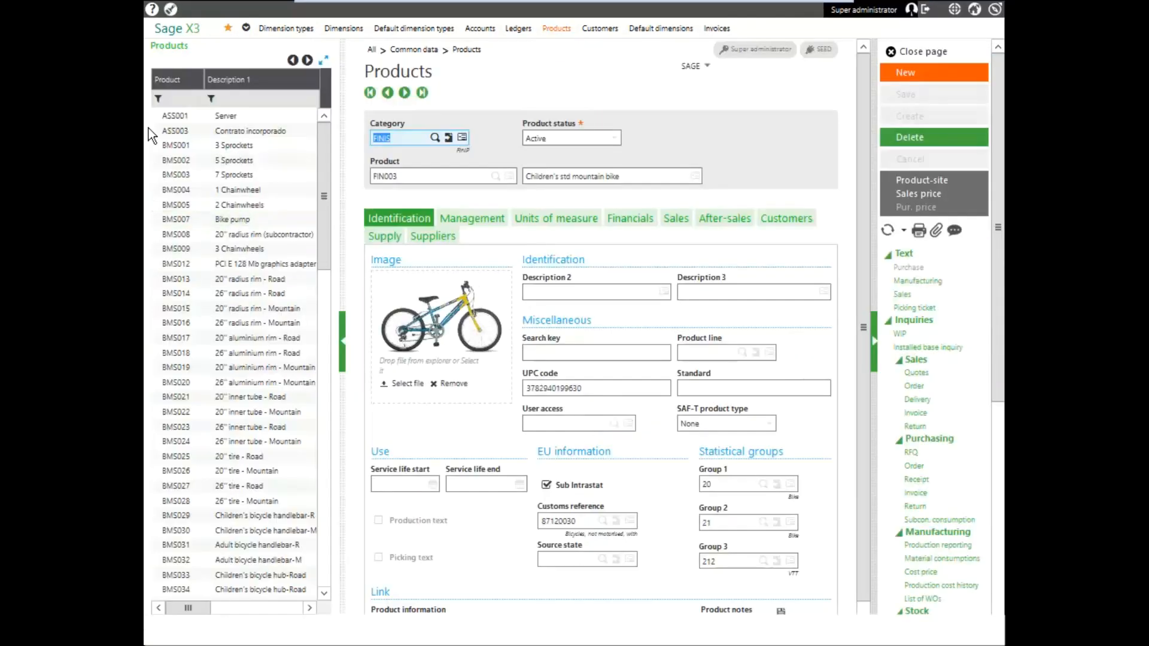
left_click(179, 97)
type("fin001")
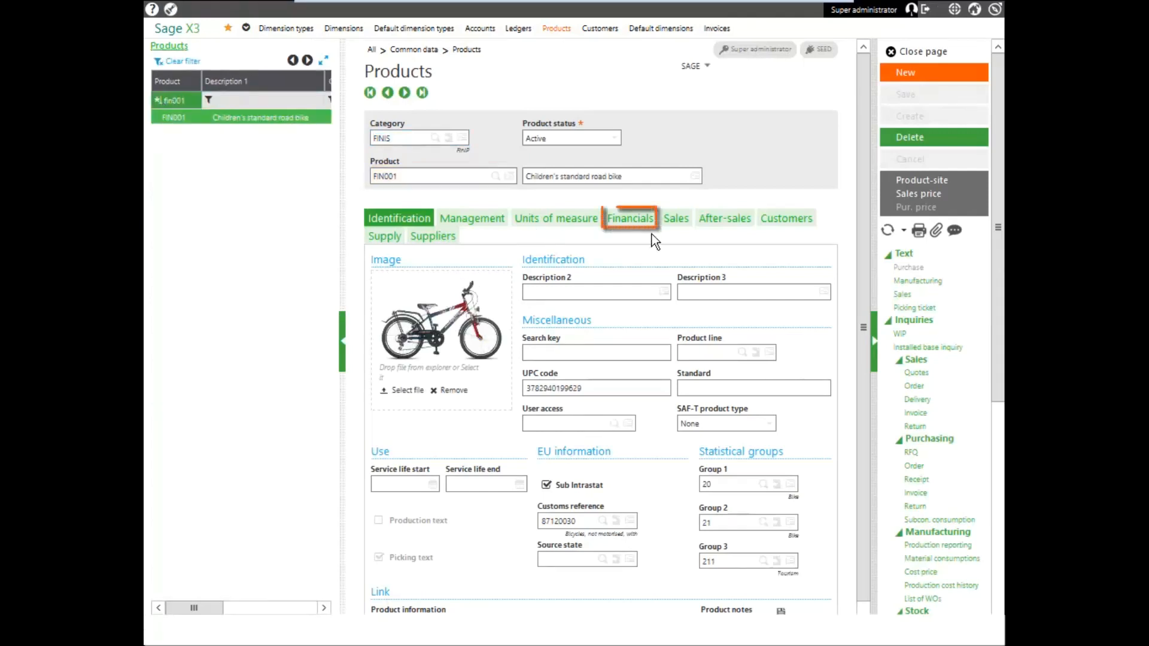
Step: Check the Financials analytical dimensions showing Division set to BIKE, then close the product
left_click(629, 218)
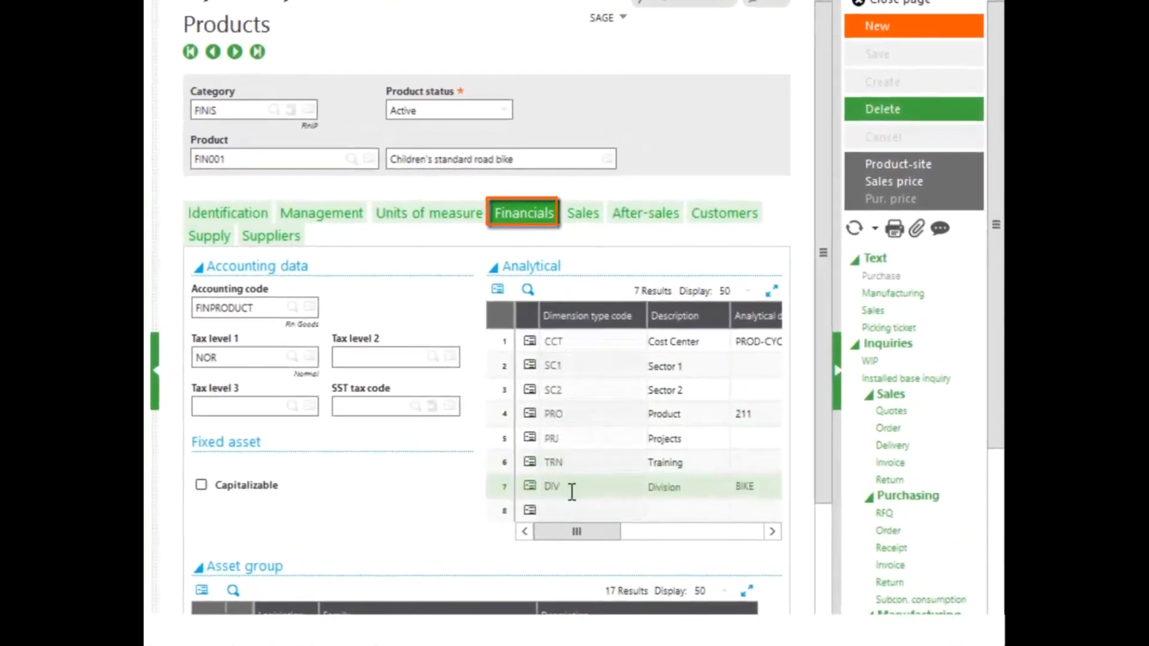
left_click(580, 491)
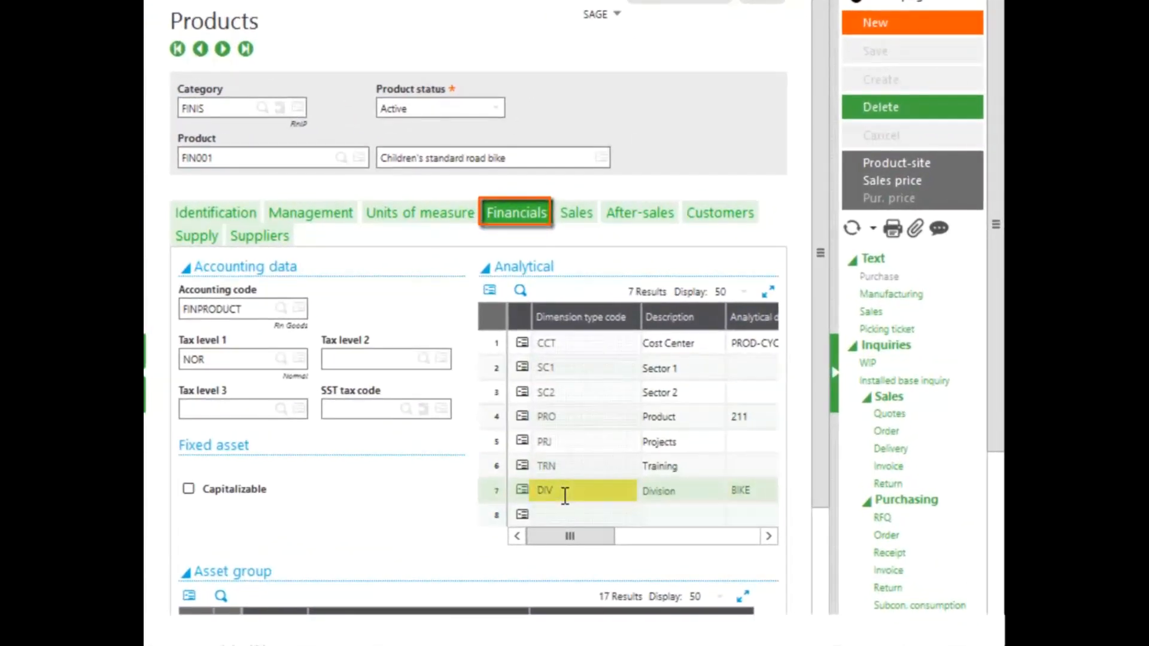
scroll("up", 3)
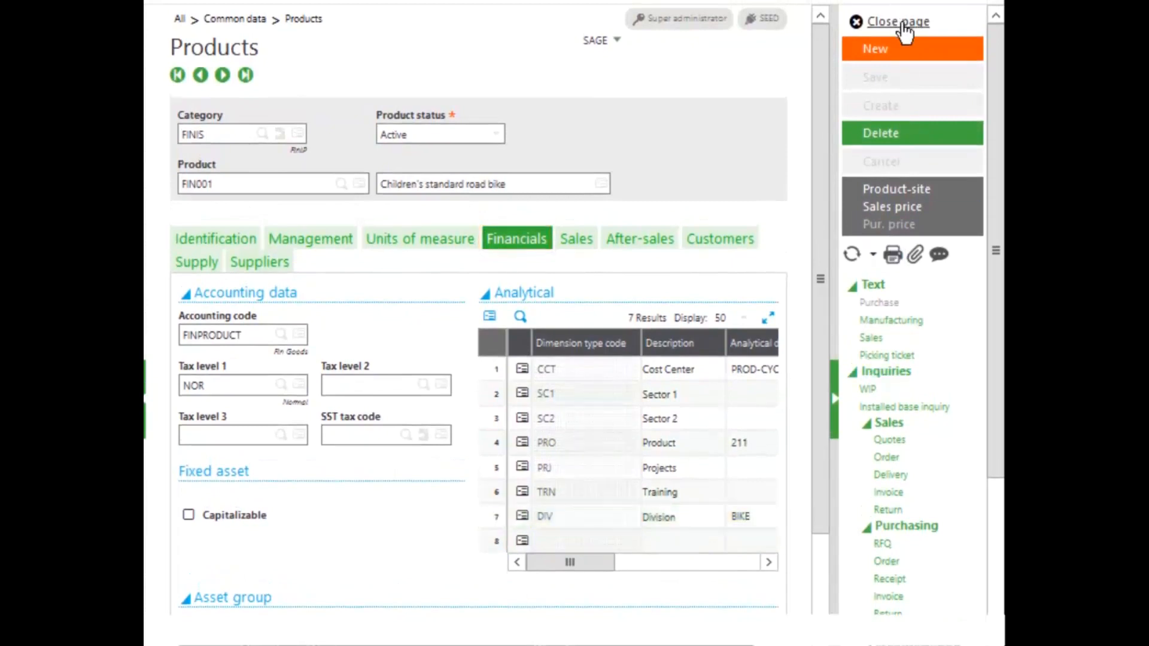
left_click(897, 21)
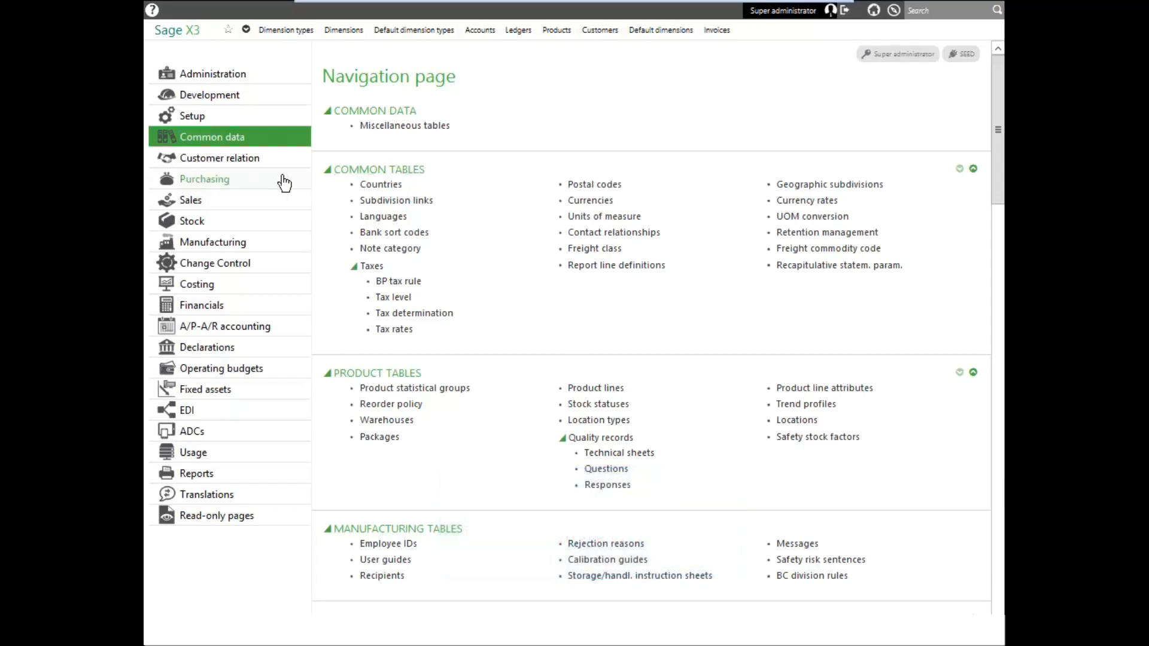
mouse_move(191, 116)
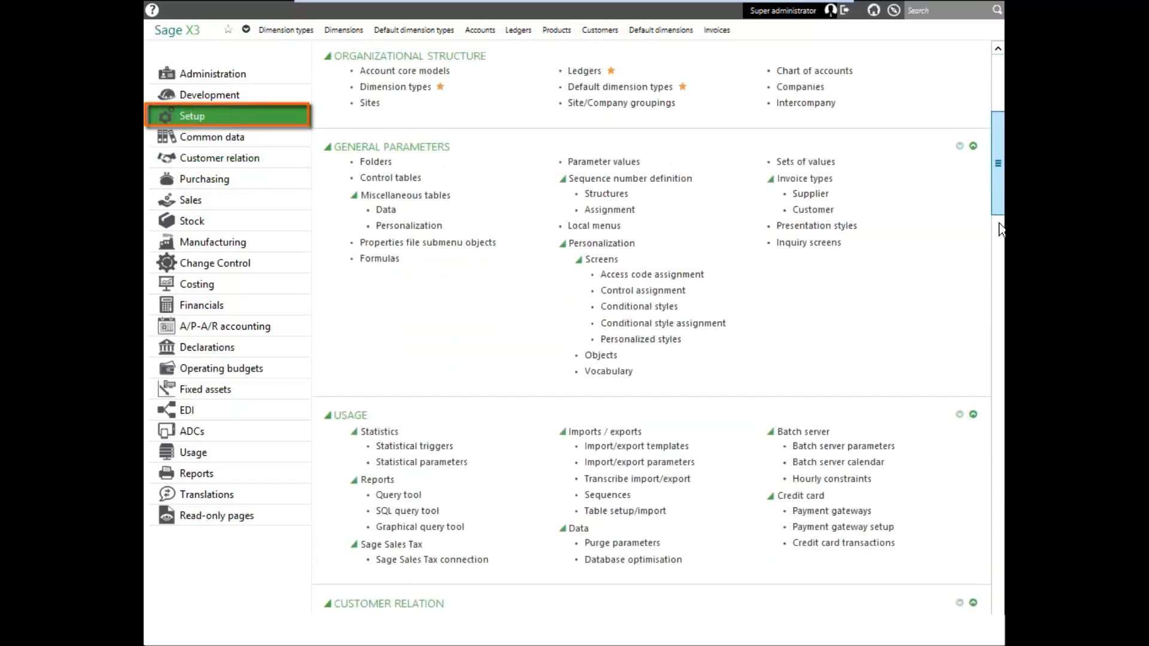
Step: Scroll the Setup navigation down to the Financials accounting interface entries
scroll("down", 3)
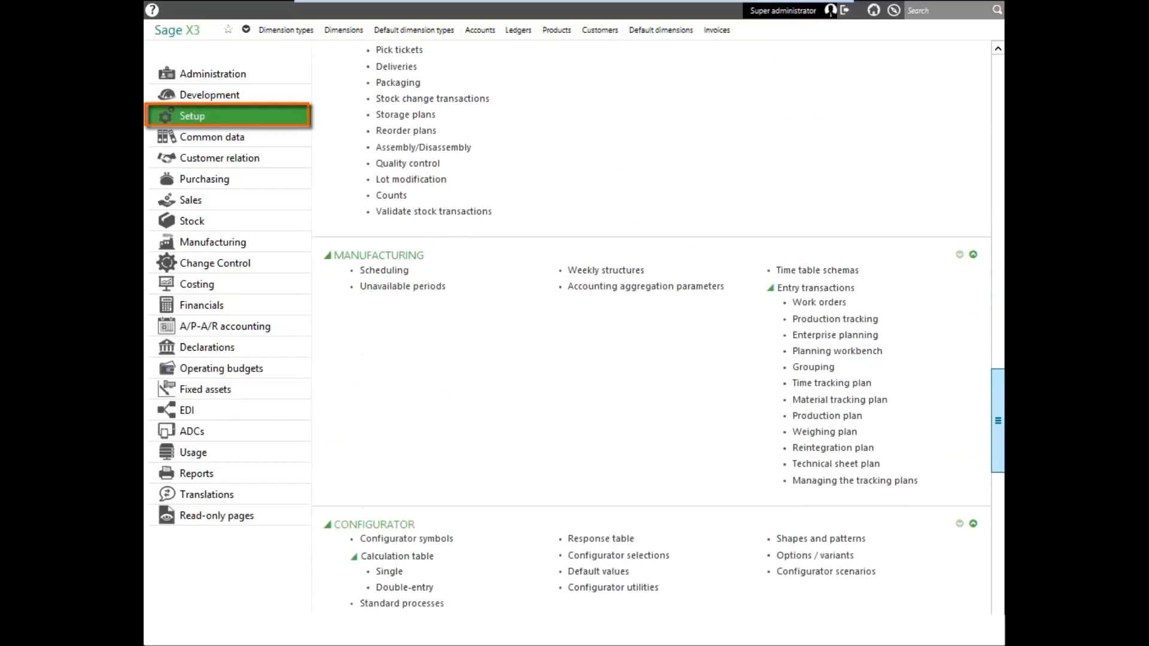
scroll("down", 3)
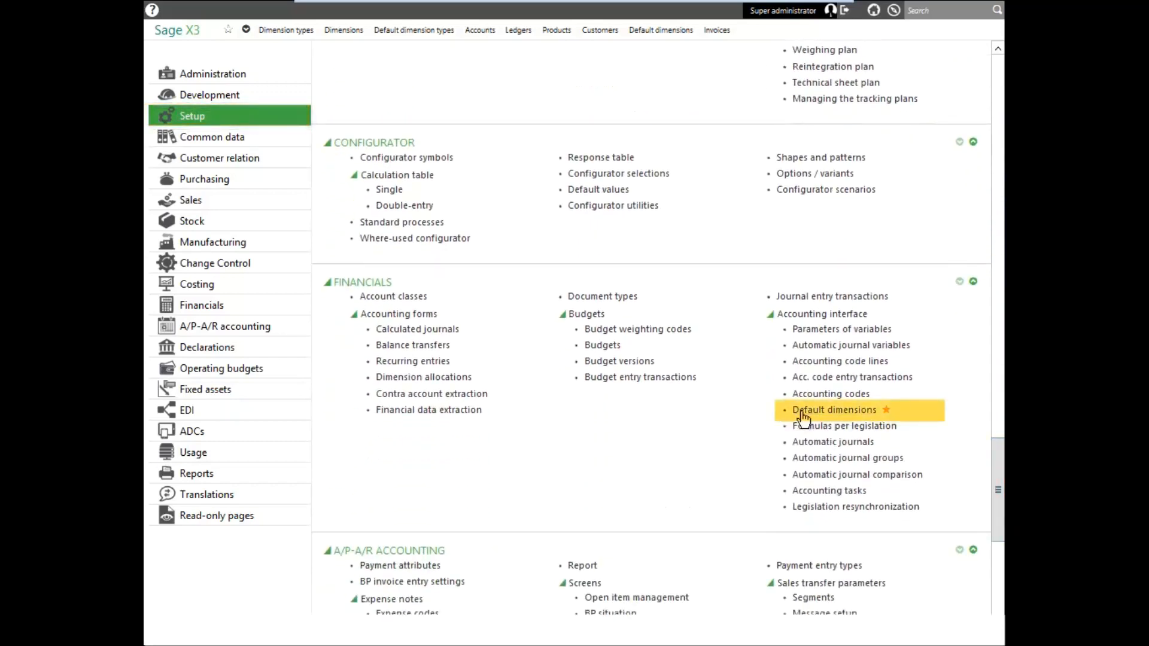
Step: Inspect the SID sales invoice line default dimensions, Division from Product, Customer or None, then close
left_click(834, 410)
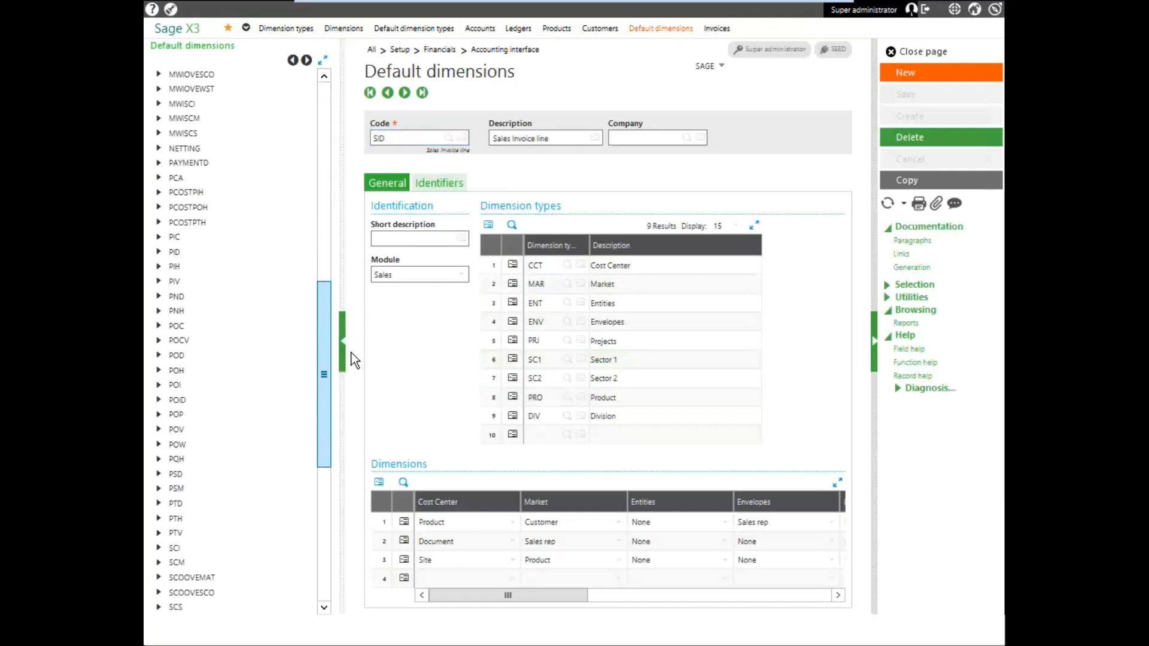
scroll("down", 3)
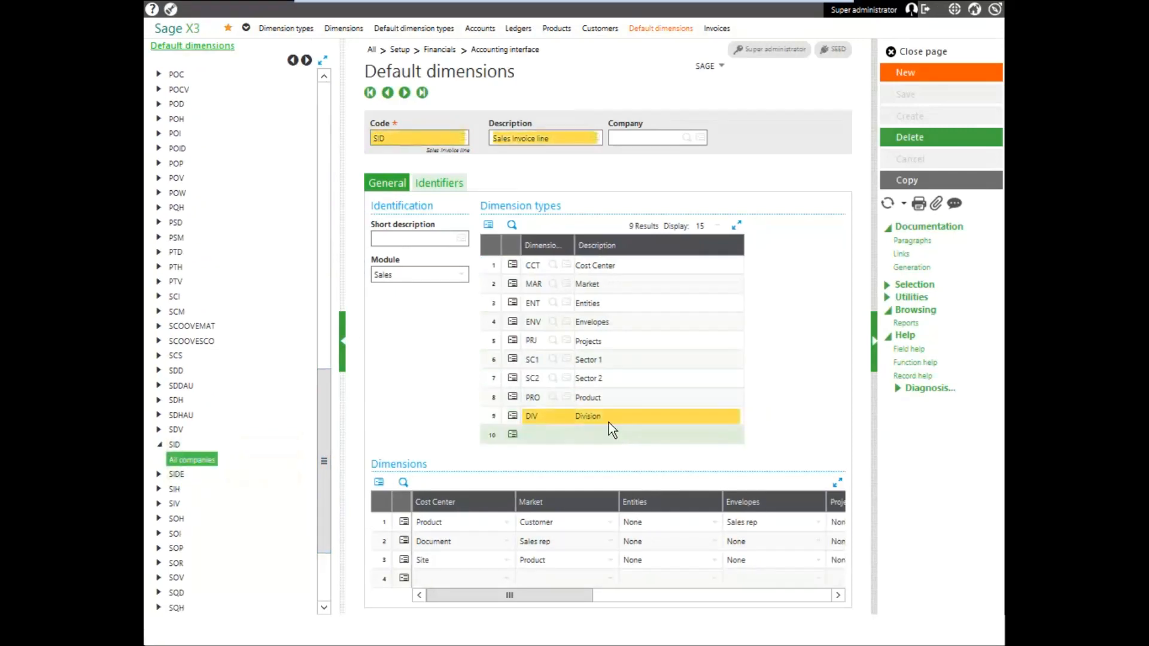
left_click(508, 595)
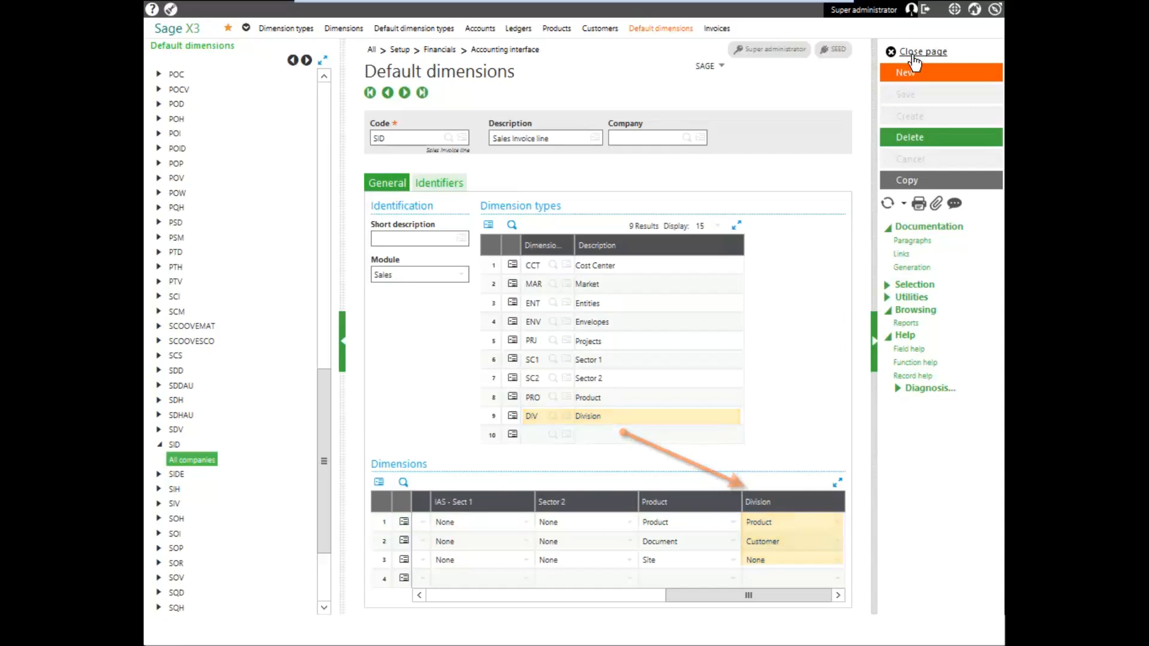
left_click(926, 51)
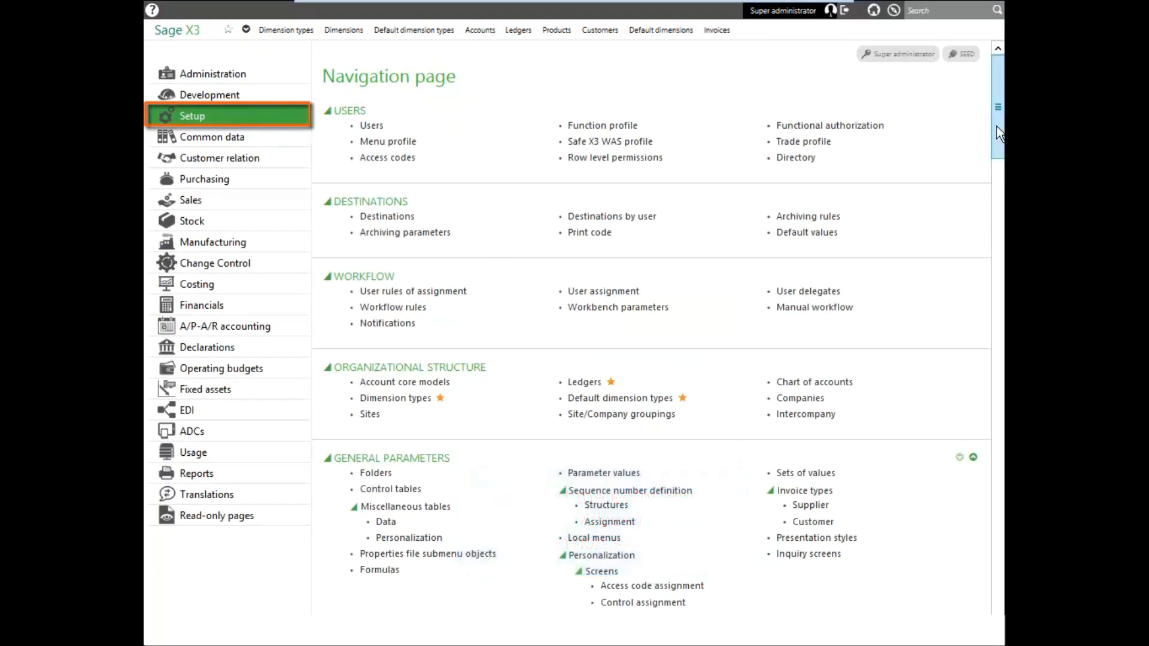
Step: Show the Analytical dimension lines of the ALL full entry invoice transaction under Sales entry transactions
scroll("down", 3)
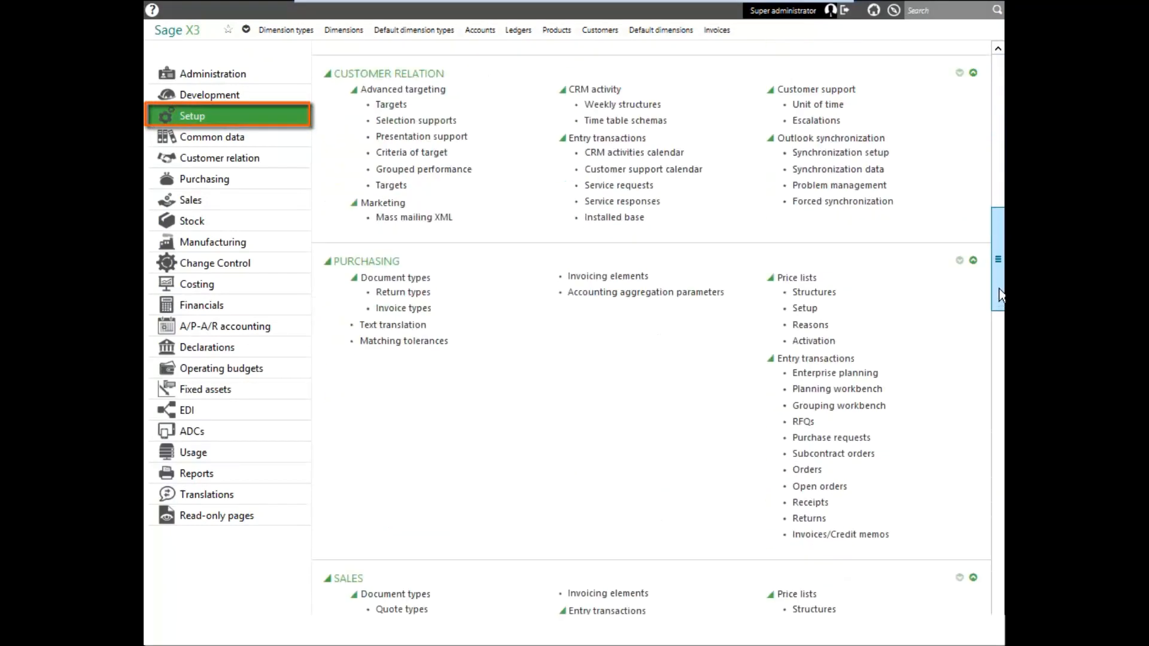
scroll("down", 3)
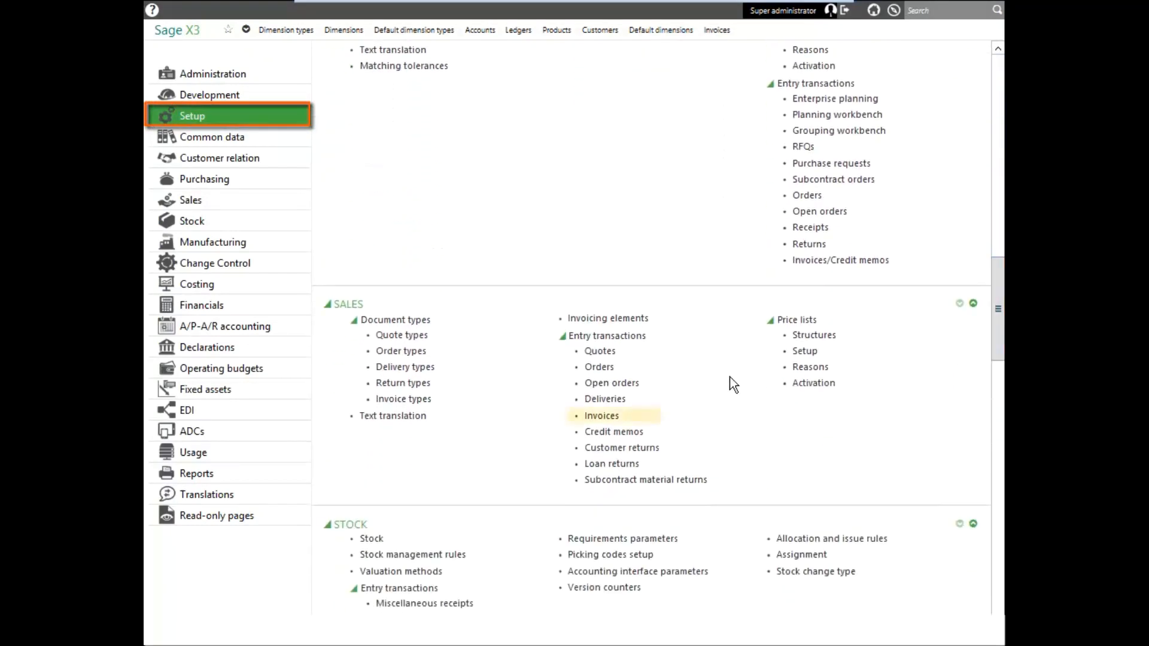
mouse_move(601, 415)
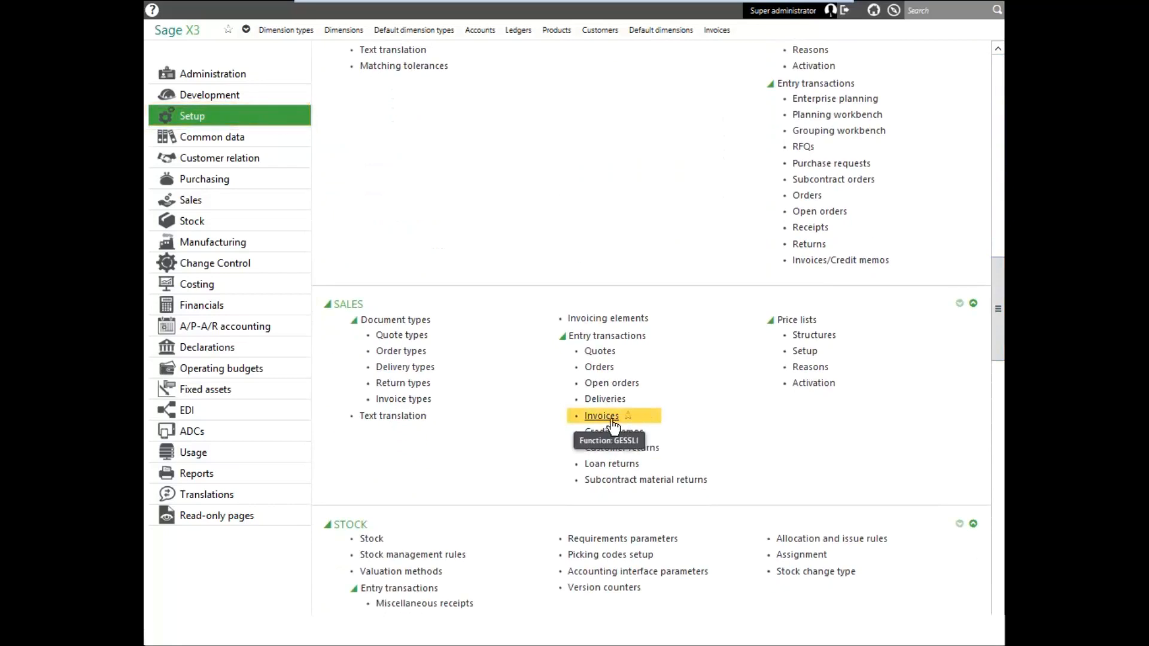
left_click(601, 415)
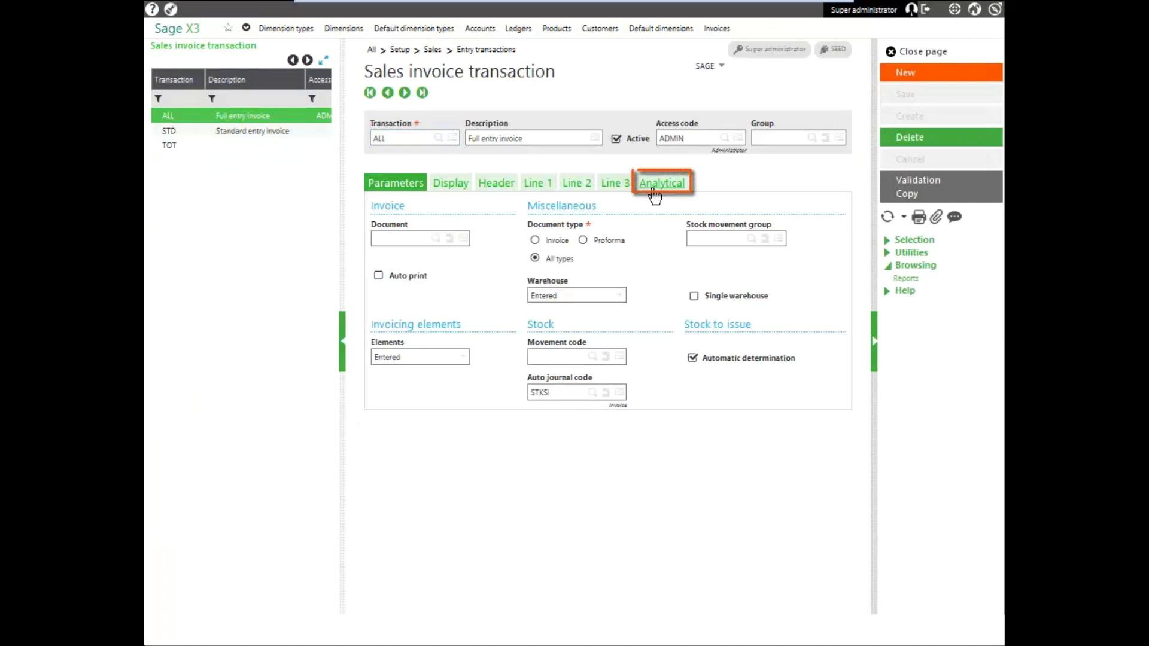
left_click(661, 182)
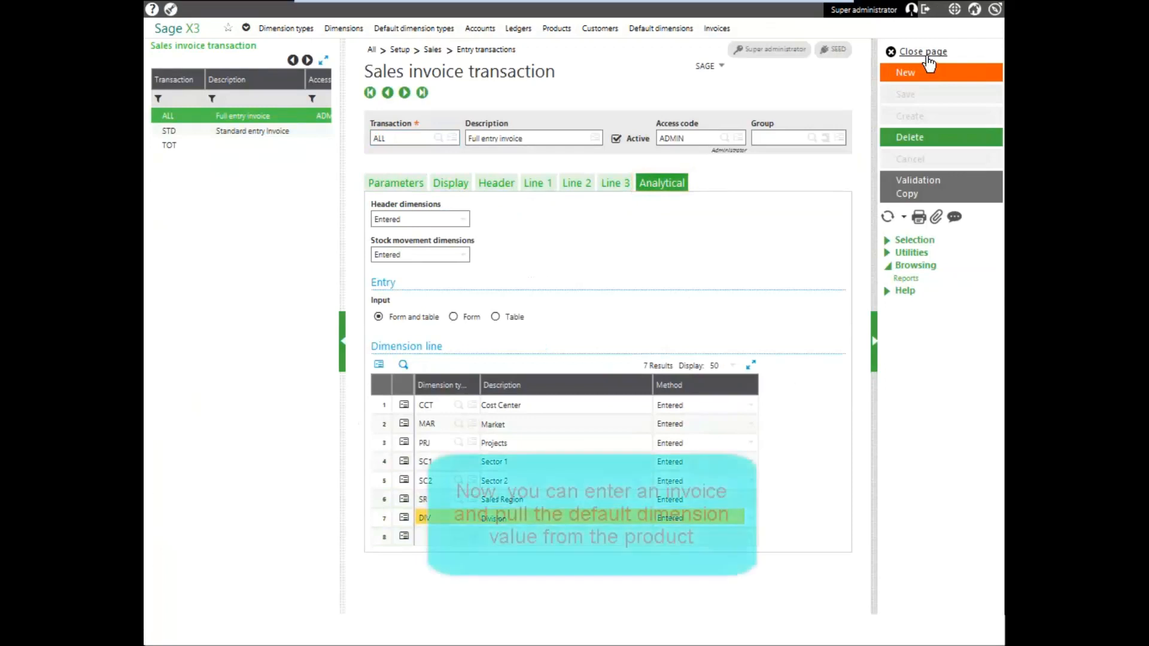
Step: Close the transaction setup and enter Sales invoices with the ALL Full entry invoice transaction
left_click(922, 51)
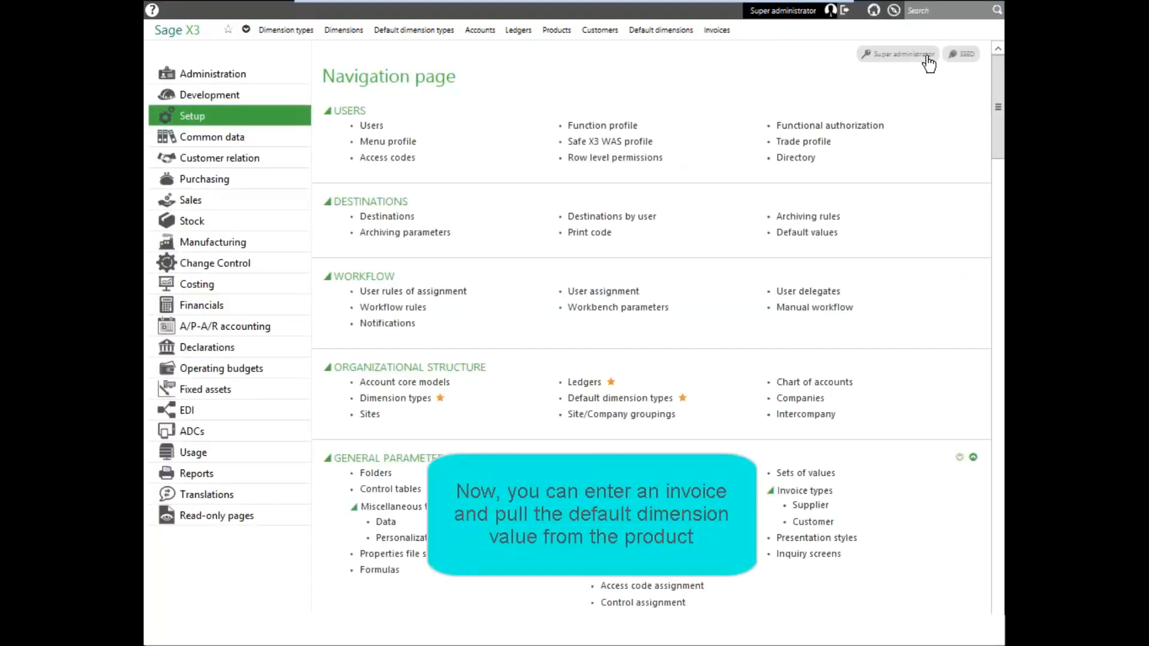
mouse_move(190, 200)
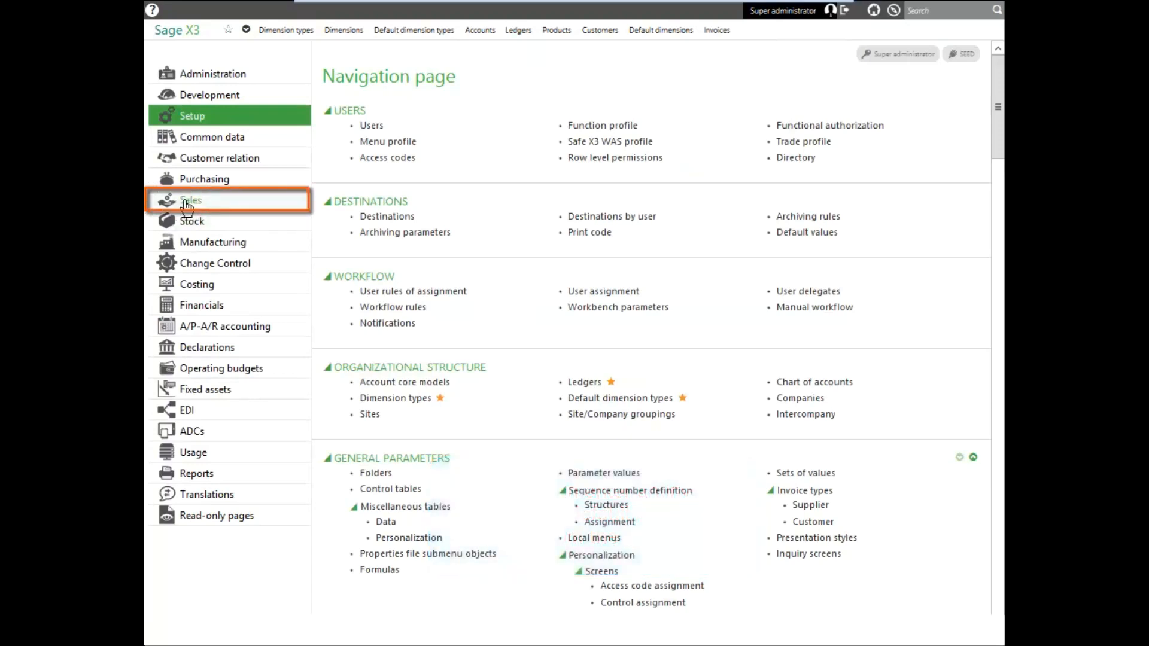
left_click(190, 200)
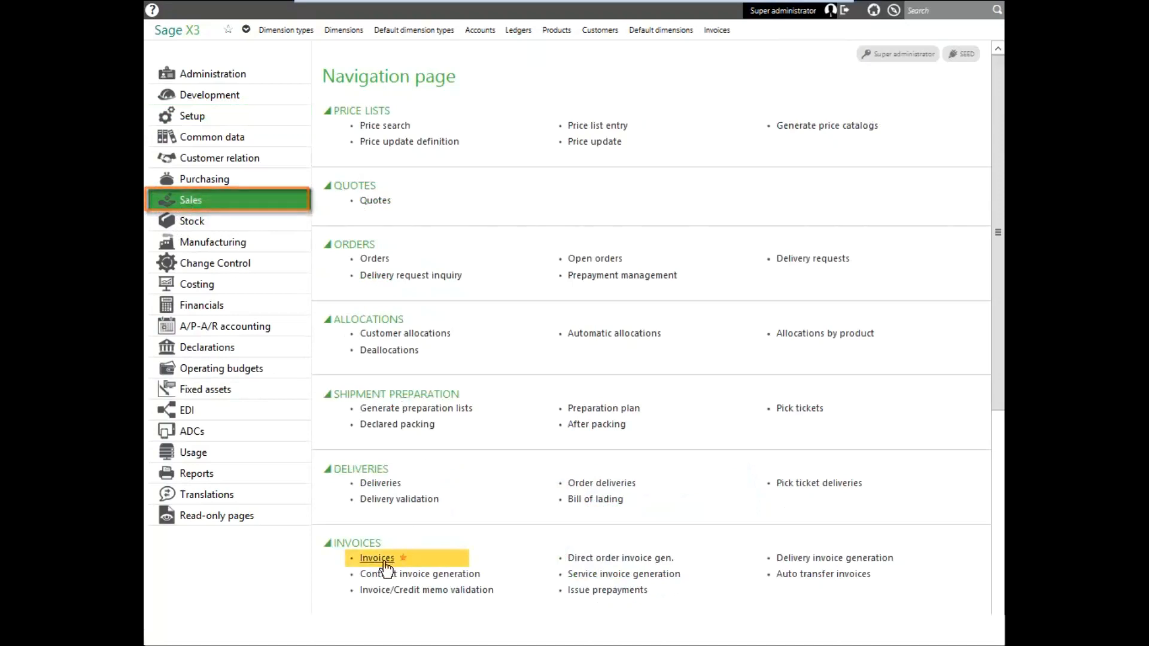
left_click(377, 558)
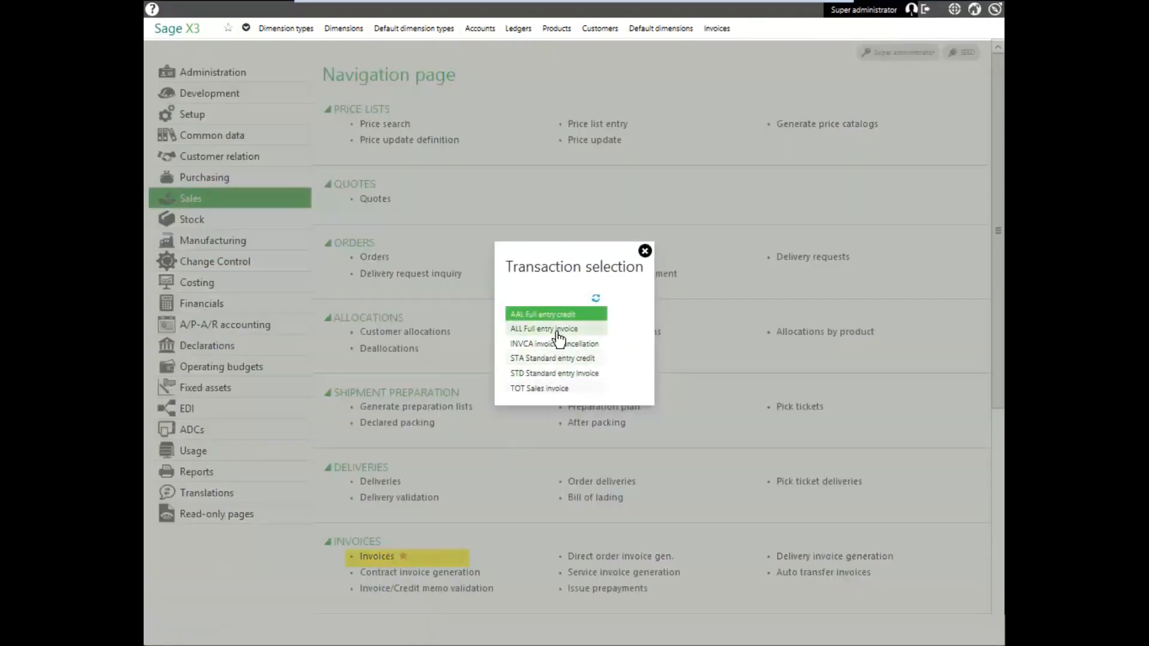
left_click(644, 250)
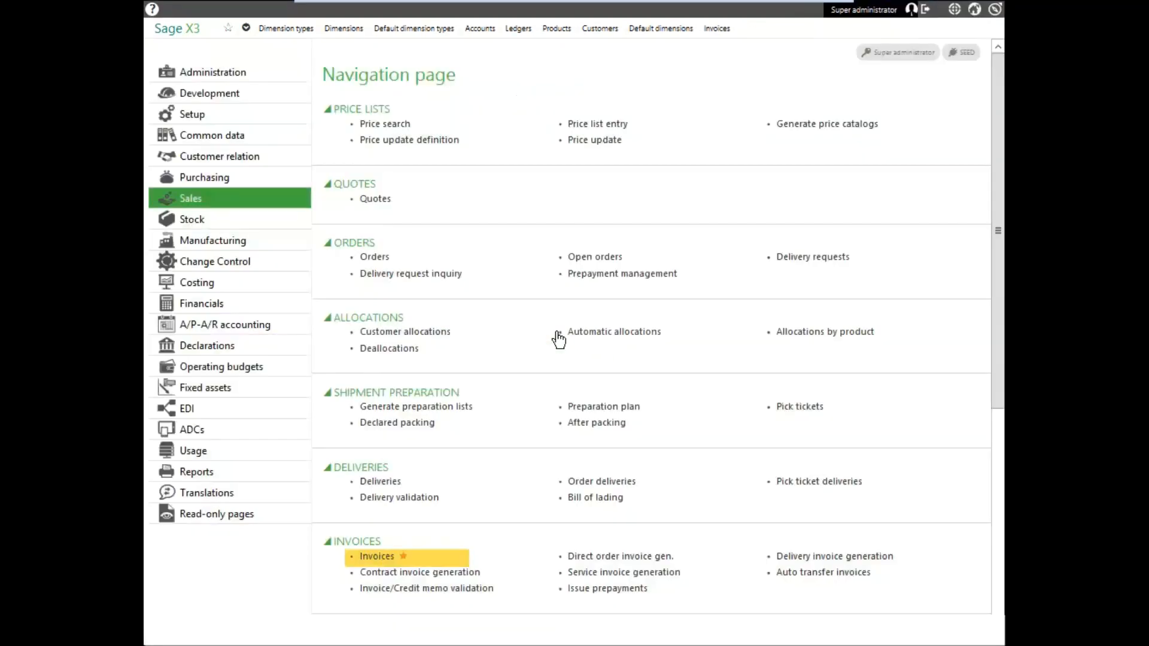
left_click(377, 556)
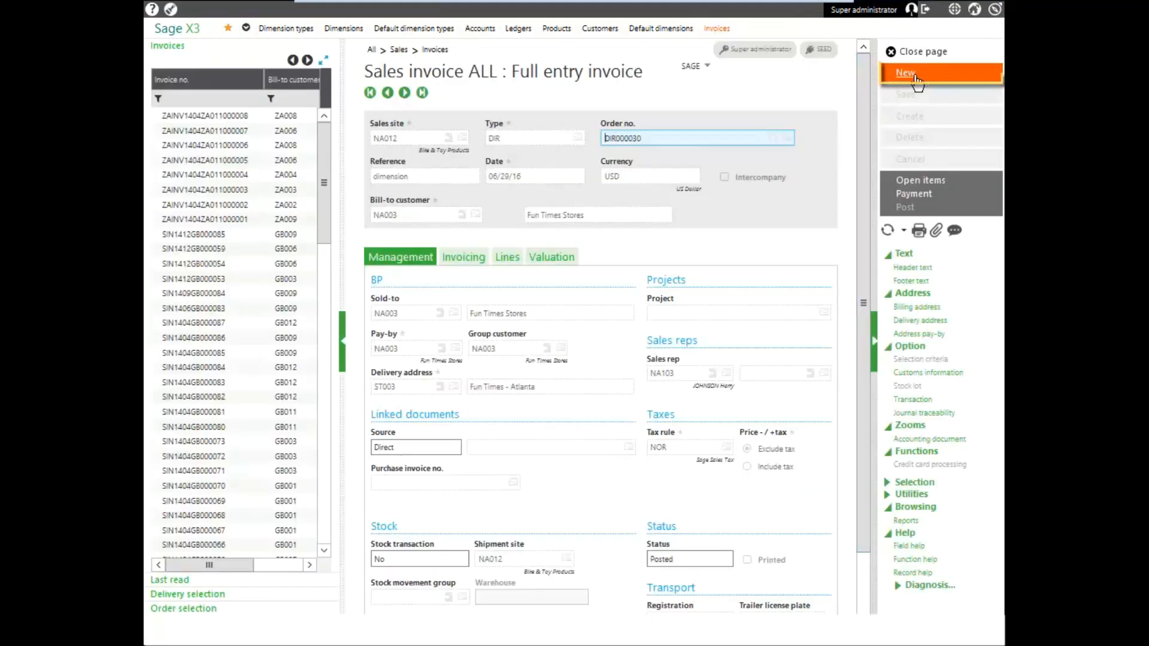
Step: Start a new DIR invoice for sales site NA012 billed to customer NA003 Fun Times Stores
left_click(908, 73)
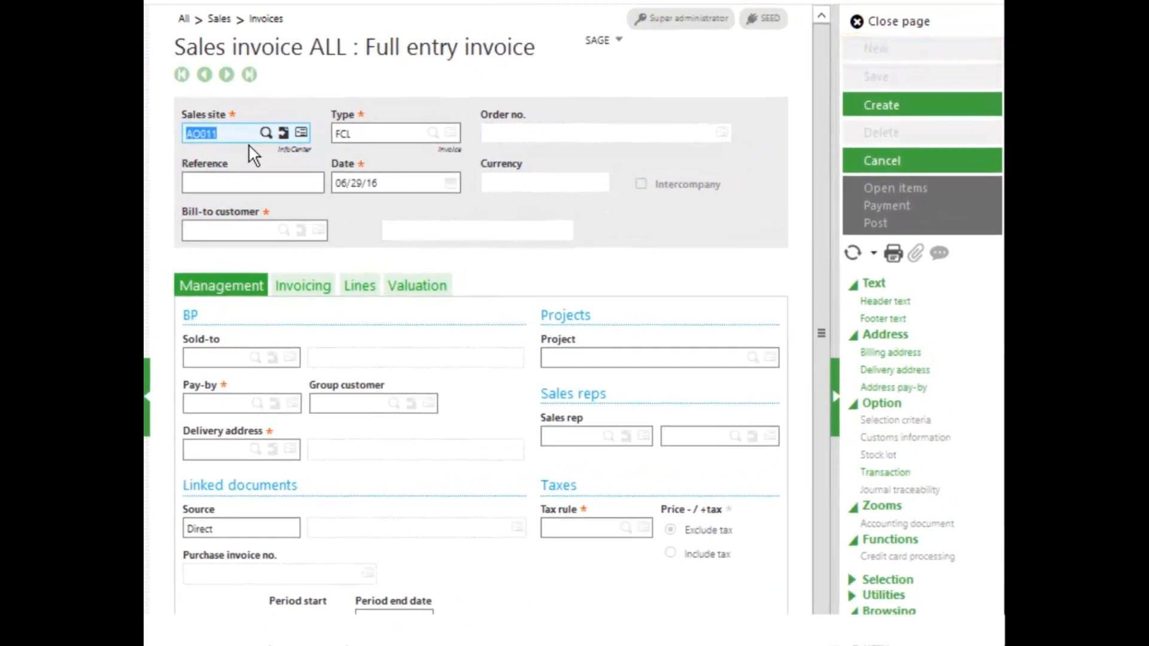
type("na012")
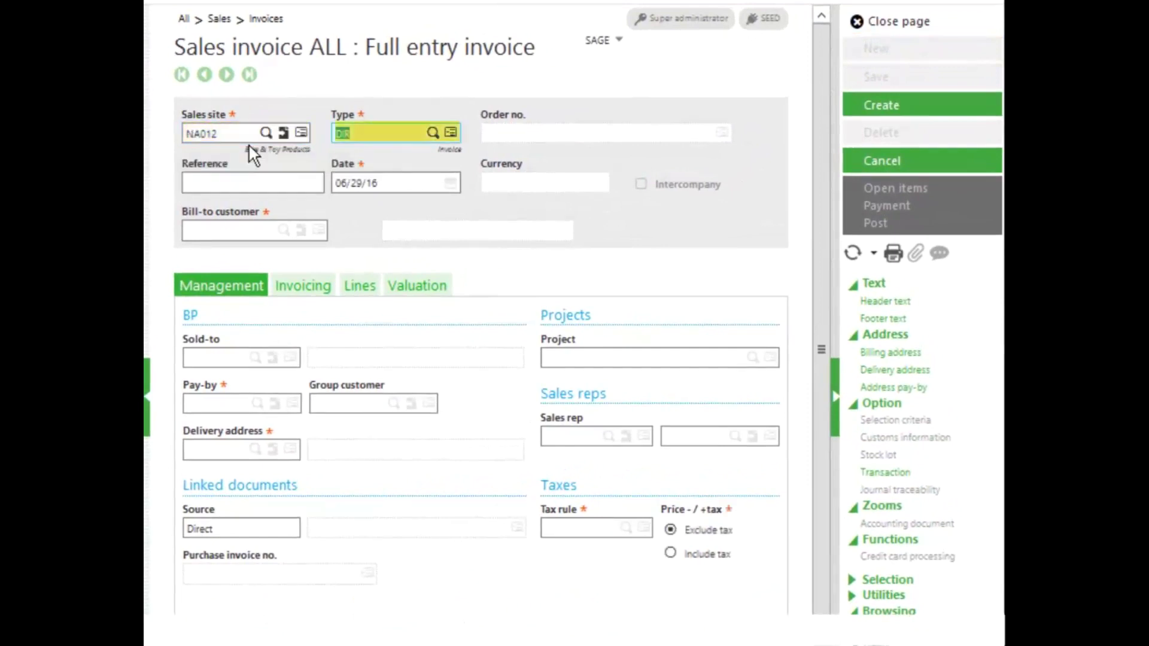
left_click(397, 182)
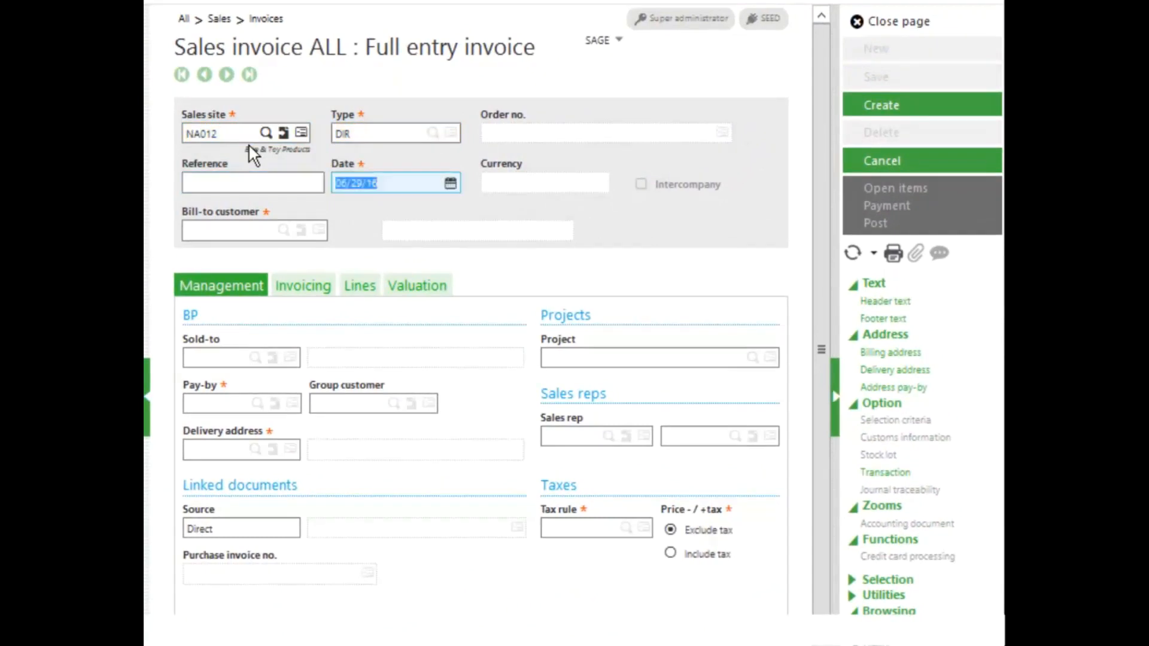
left_click(227, 230)
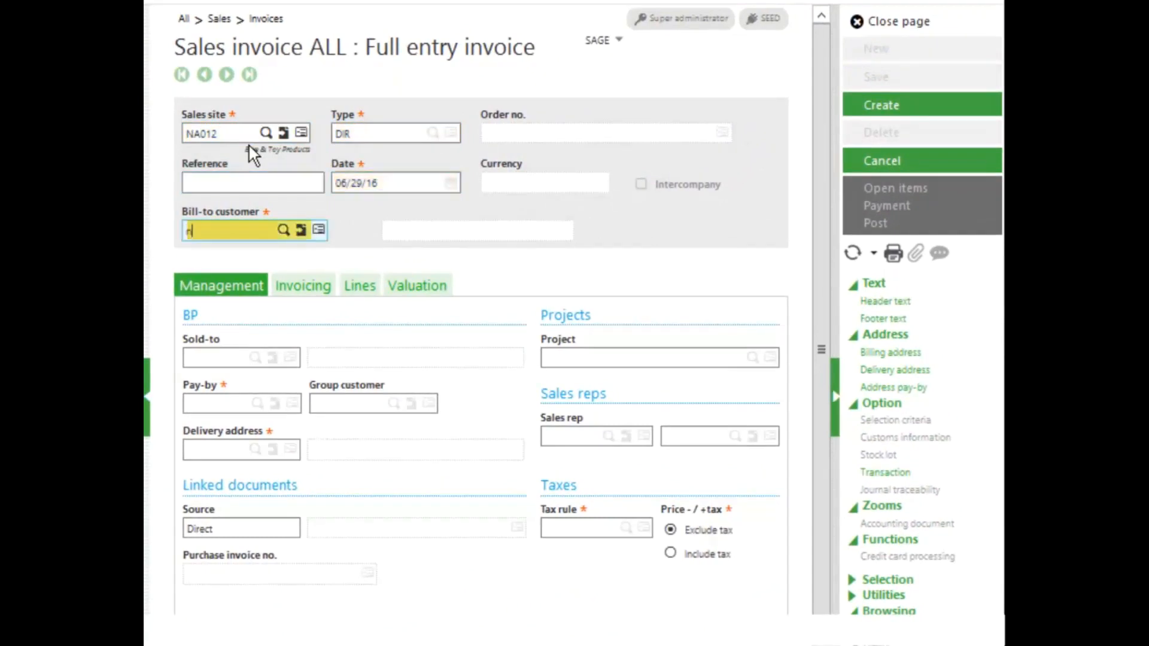
type("NA003")
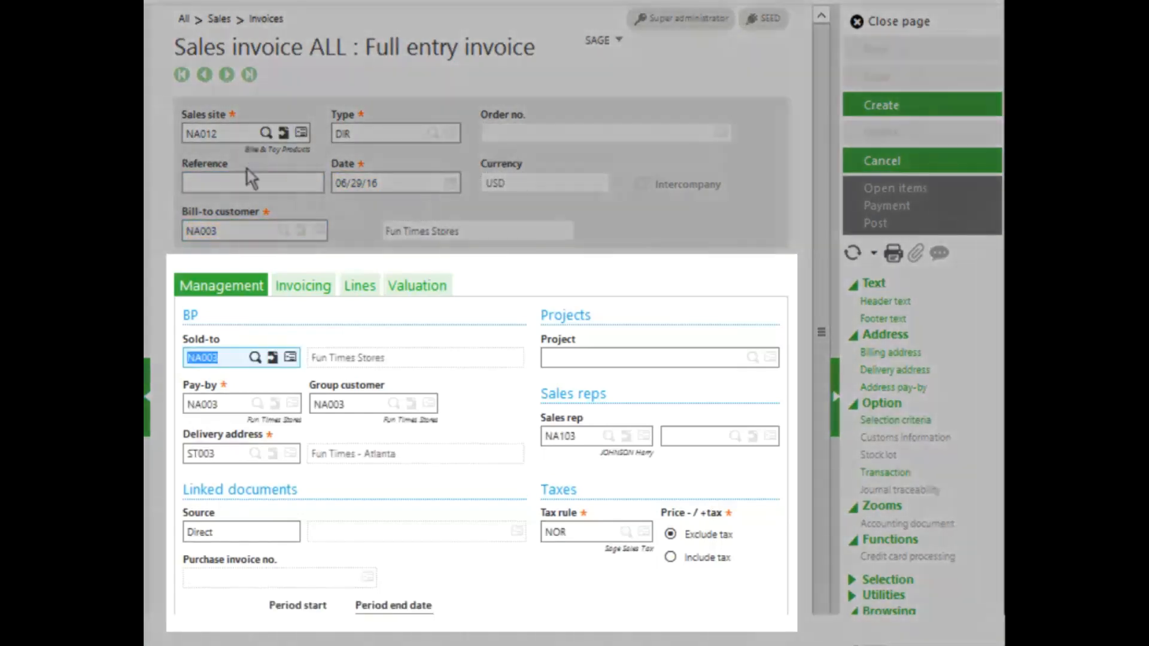
mouse_move(303, 285)
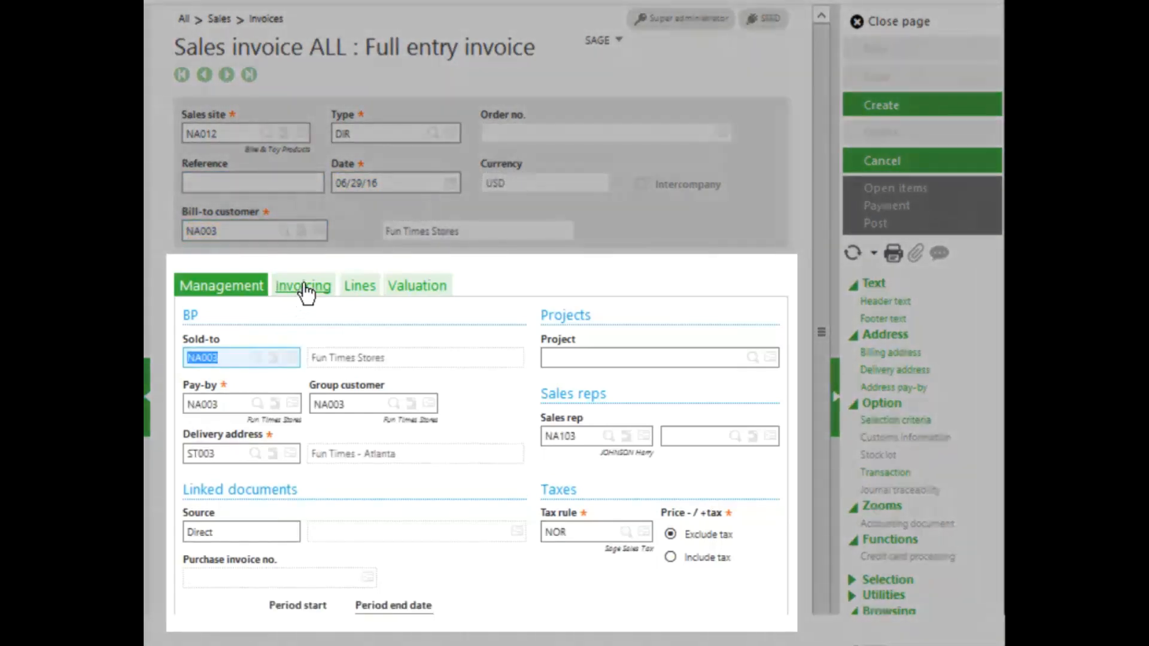
Step: Add line product FIN001 with its quantity and create invoice DIR000031 totaling 1,935.00 before tax
left_click(360, 285)
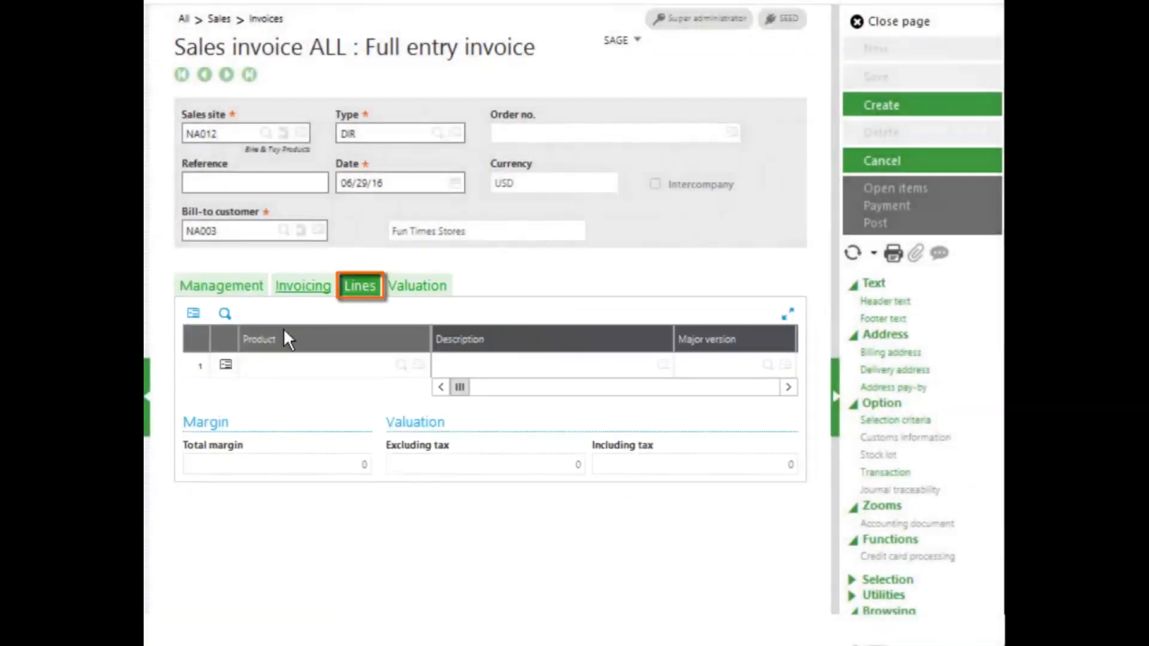
left_click(315, 364)
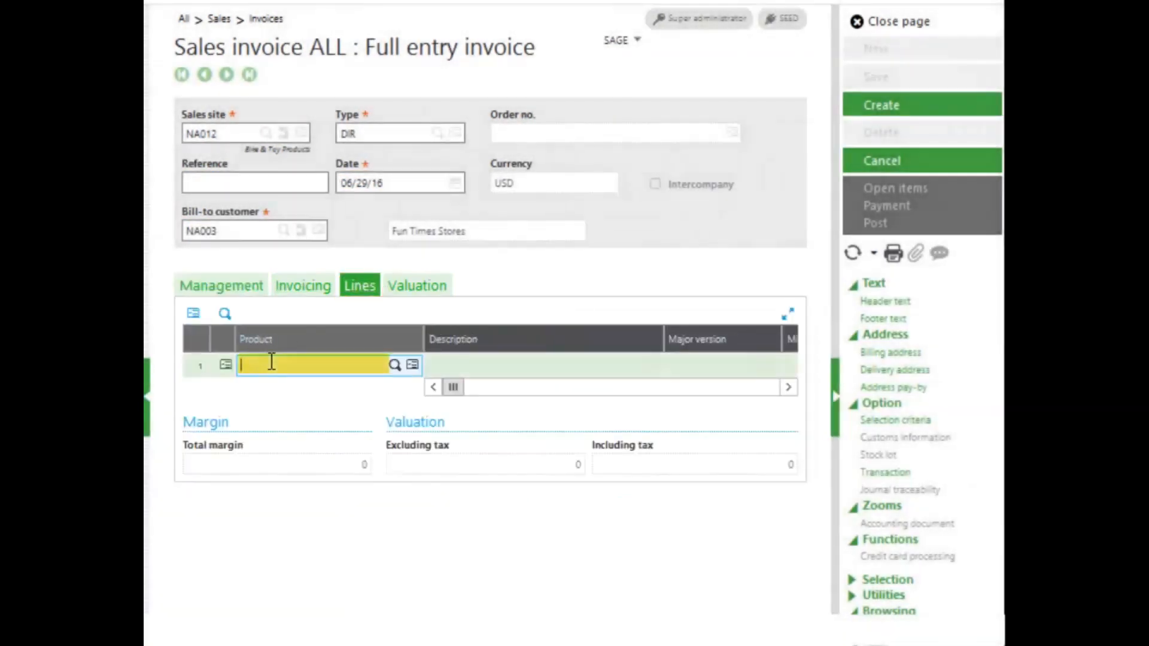
type("fin")
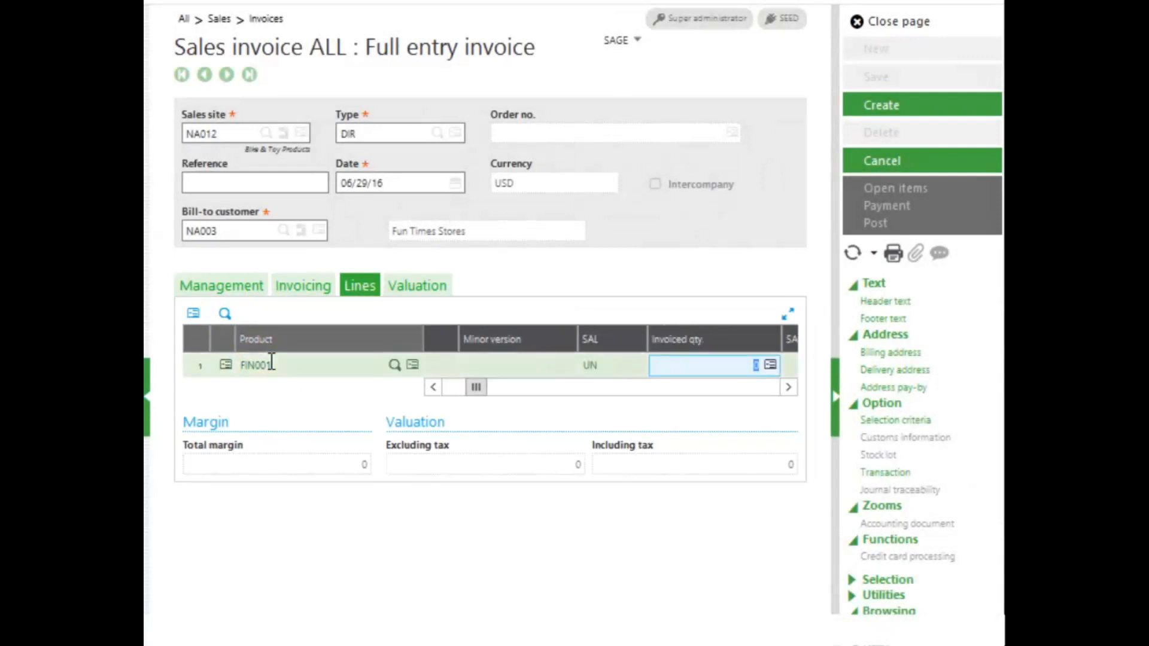
left_click(707, 365)
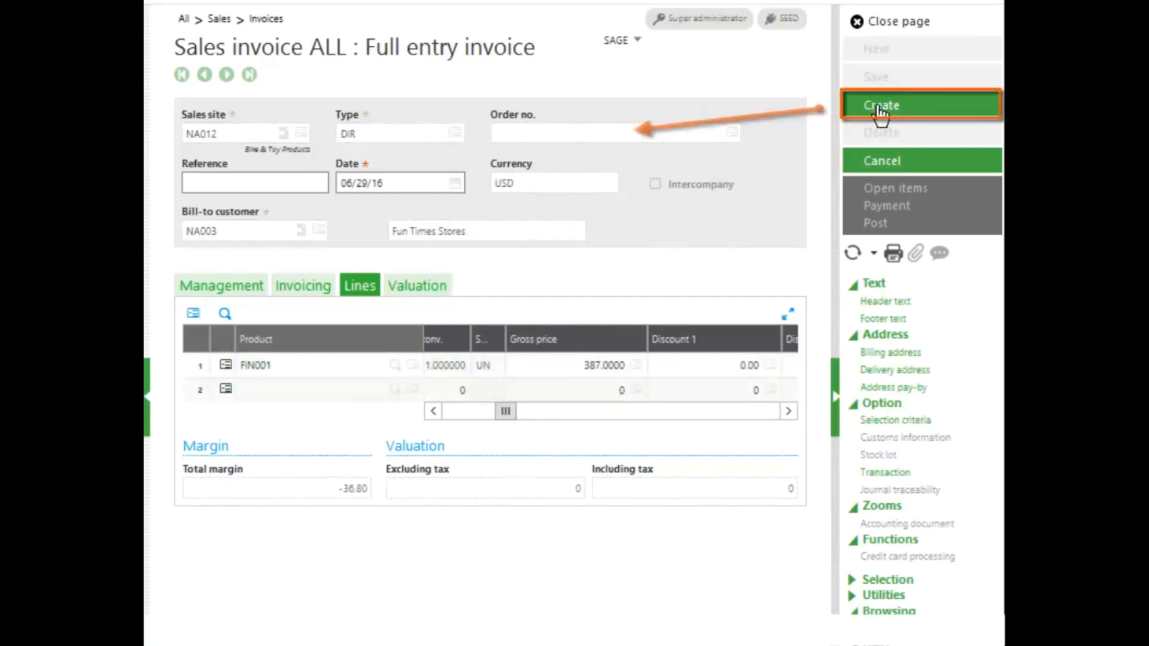
left_click(882, 105)
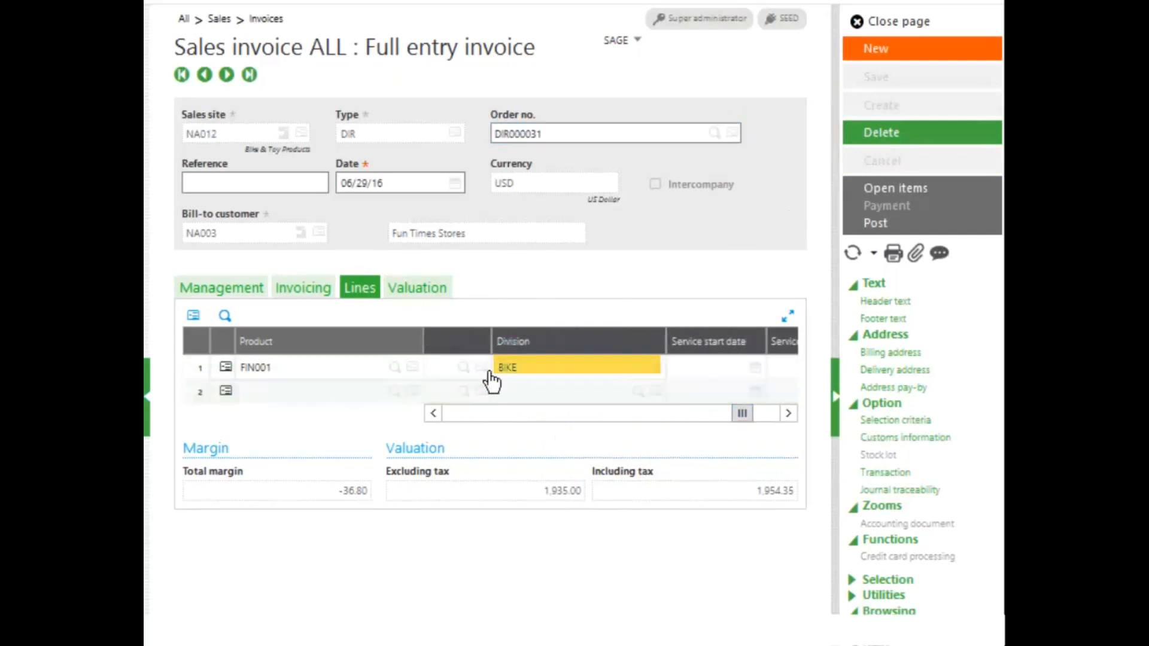
left_click(514, 368)
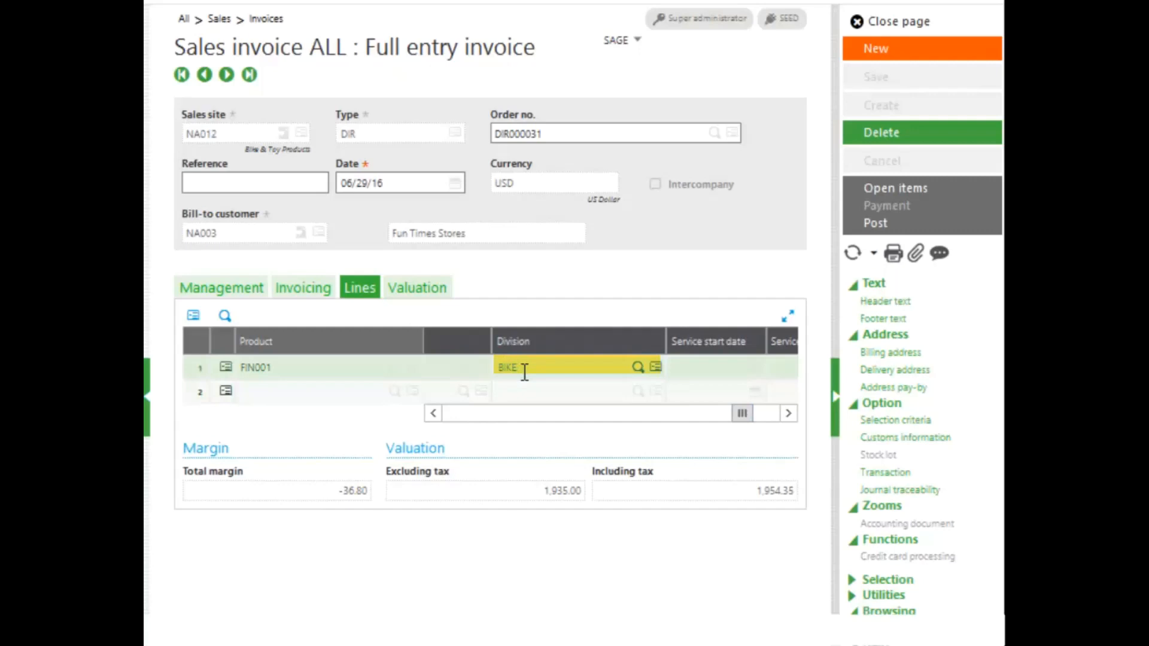
mouse_move(875, 224)
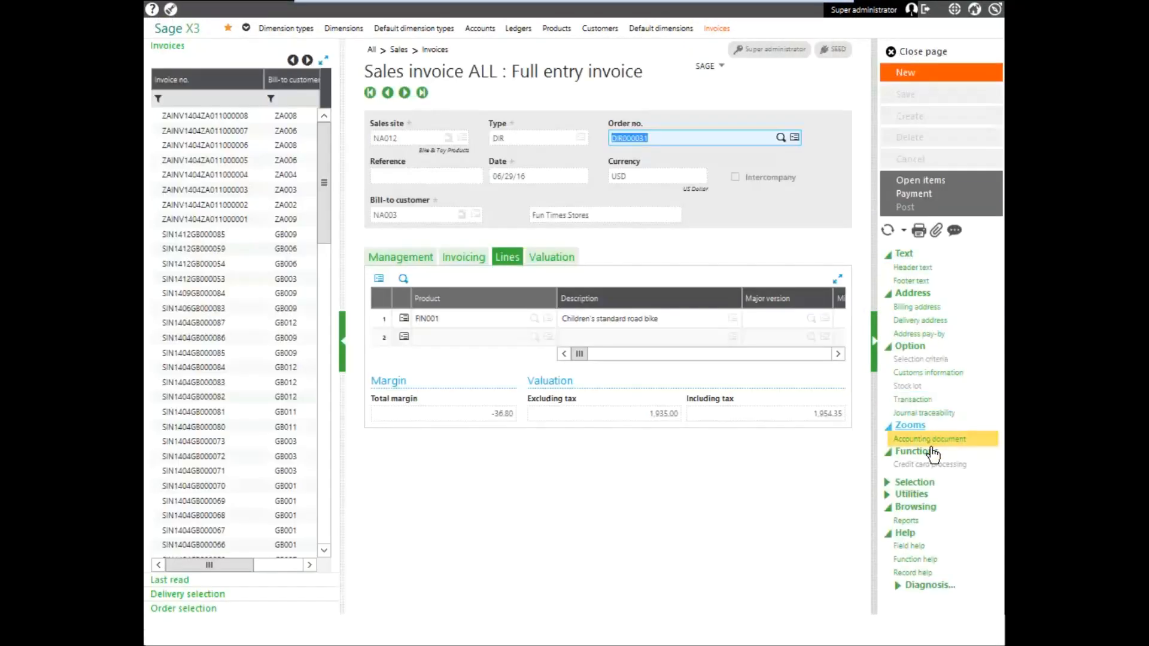
Step: View invoice DIR000031's accounting document lines, confirming Division BIKE on journal lines 2 and 3
left_click(929, 438)
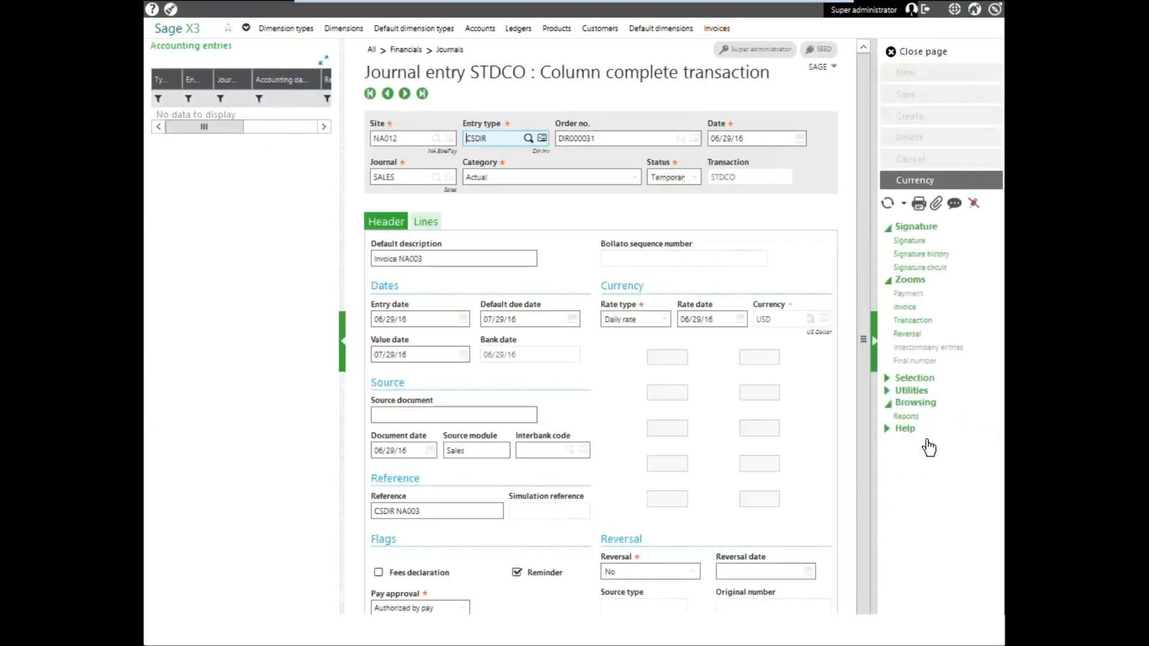
left_click(426, 221)
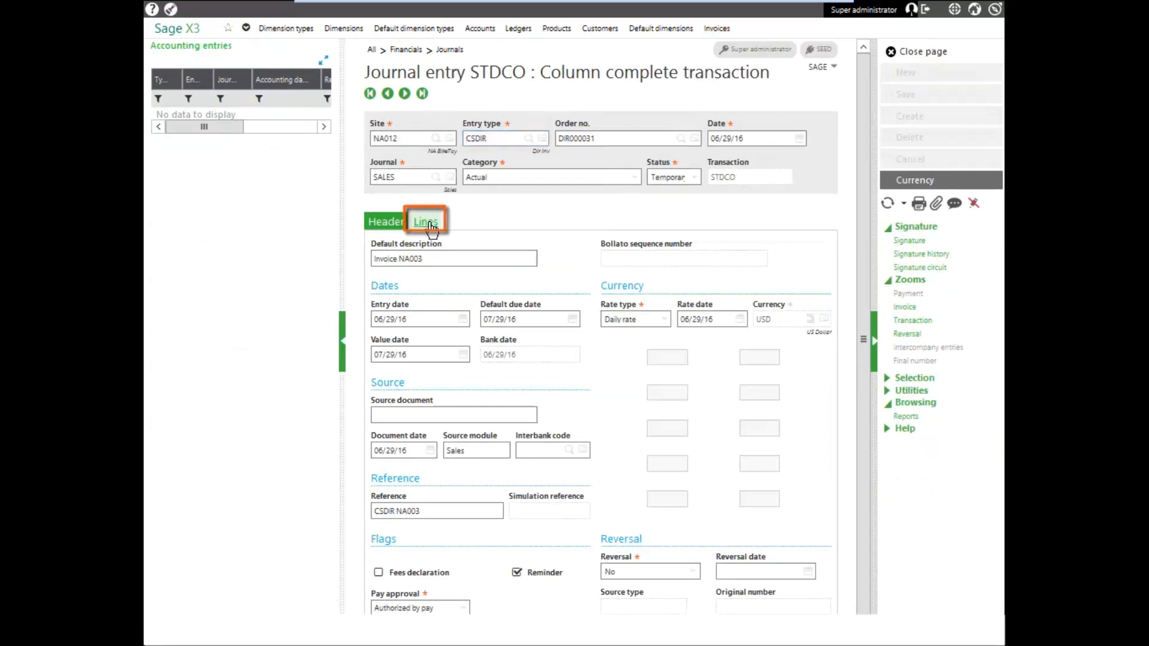
left_click(425, 222)
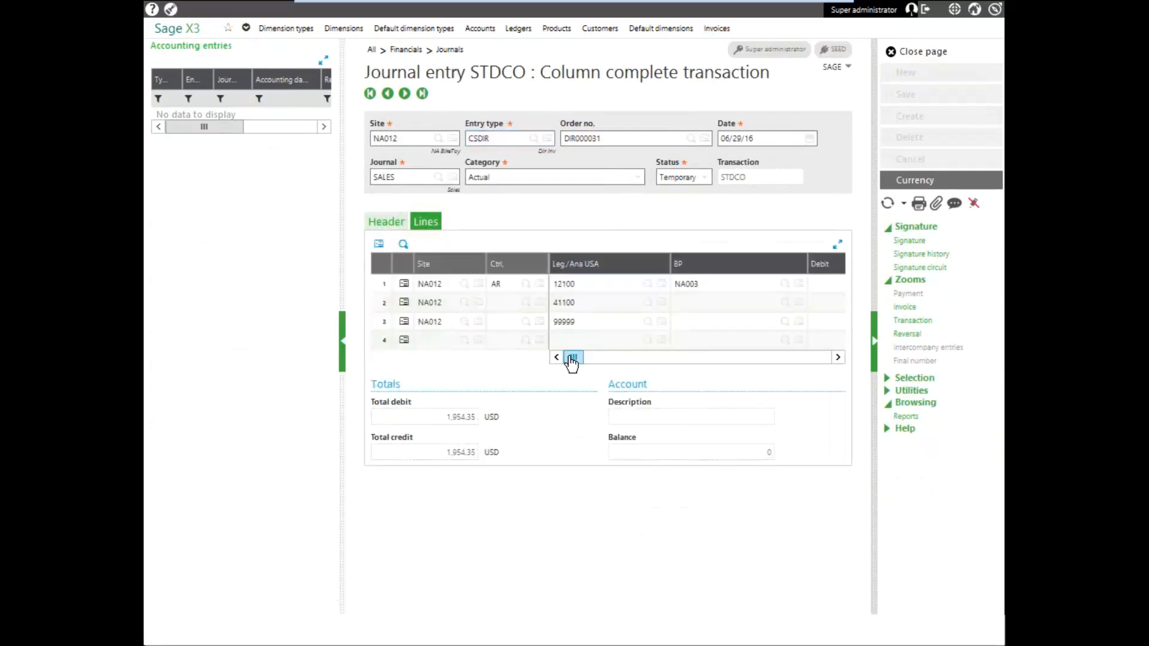
left_click(608, 359)
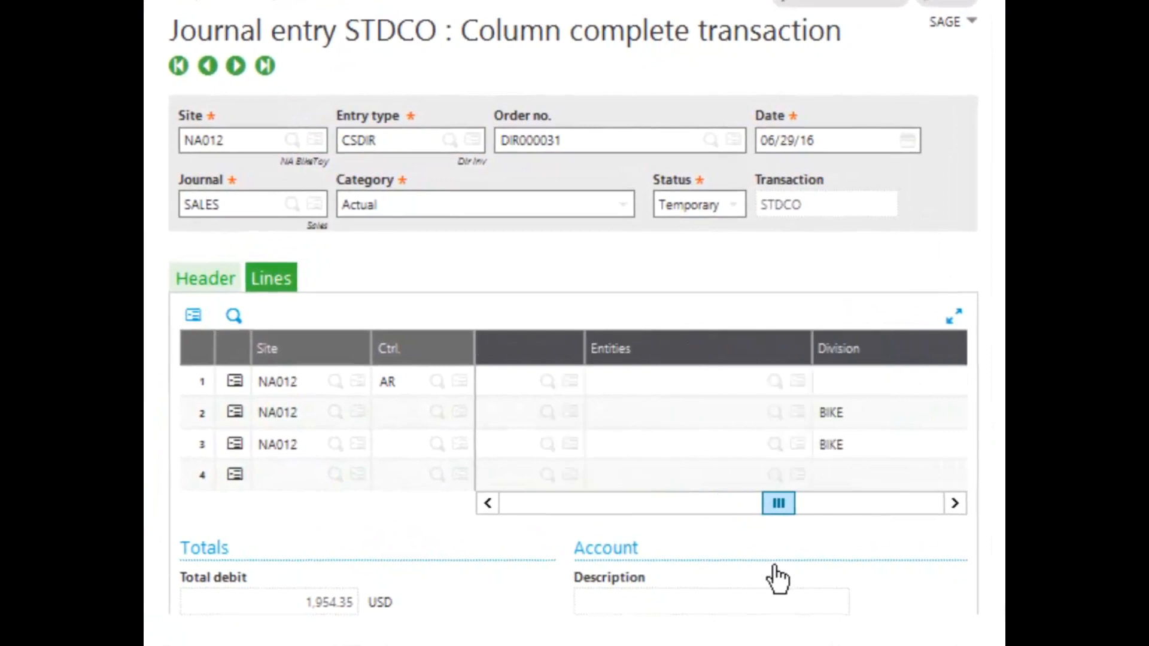
left_click(871, 444)
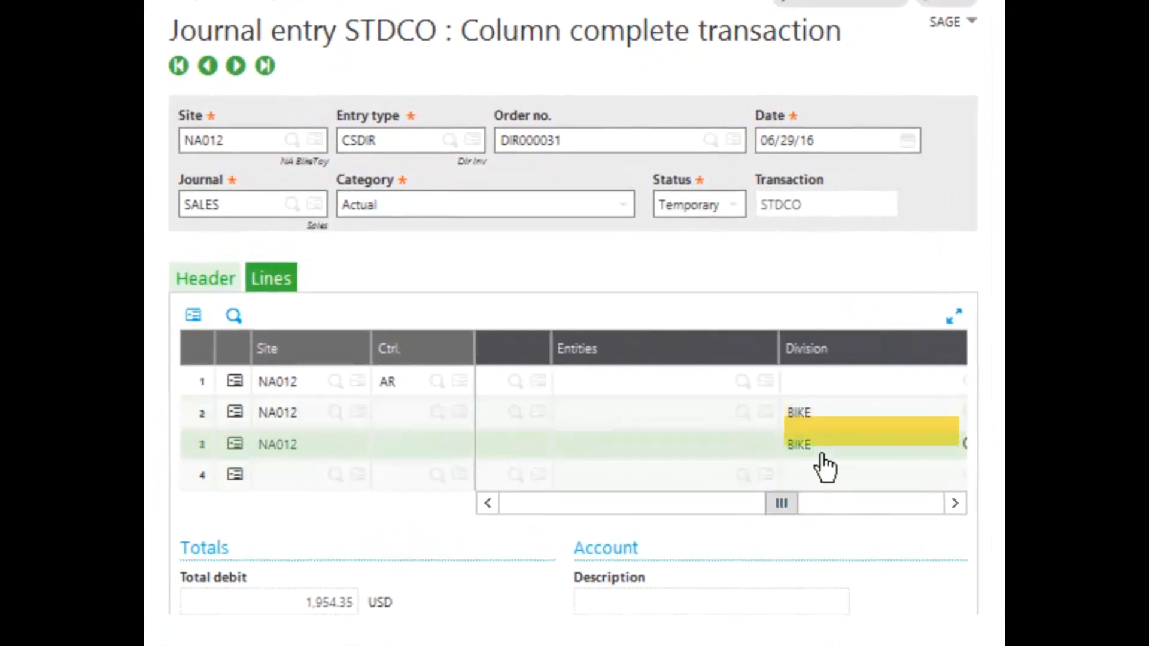